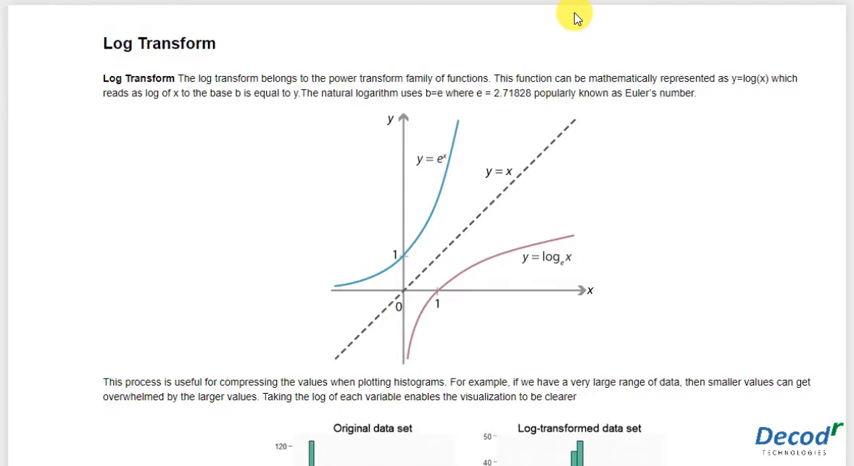
{"action": "mouse_move", "coordinate": [506, 56]}
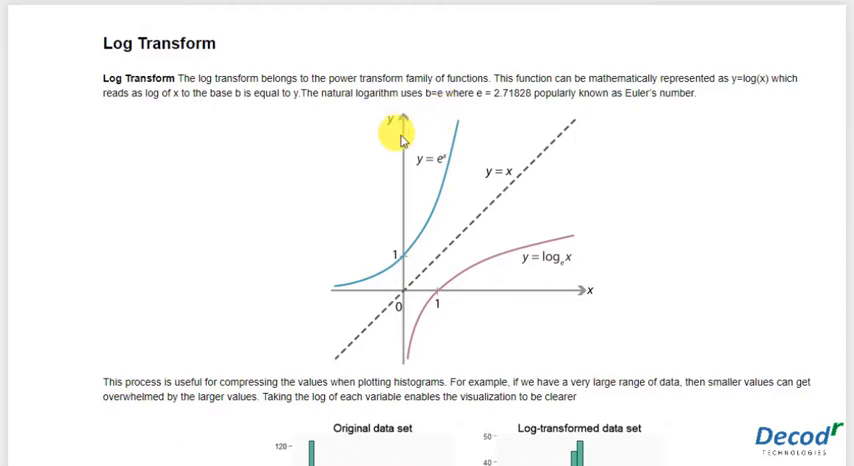
{"action": "mouse_move", "coordinate": [518, 136]}
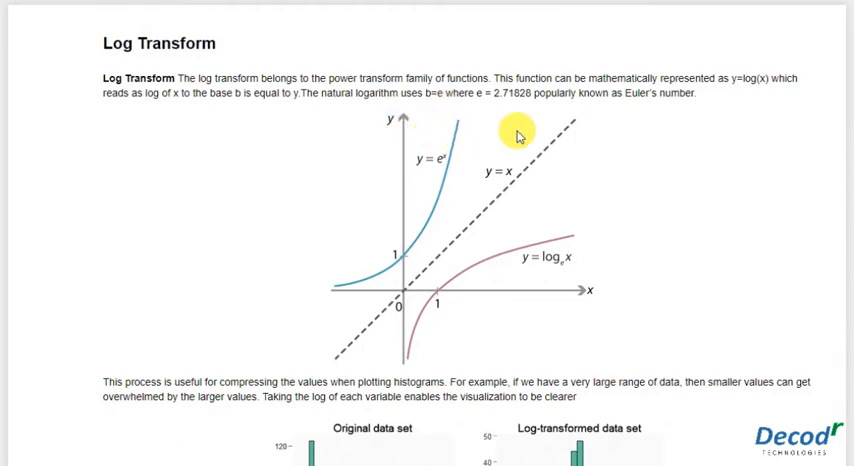
Scroll past the histogram images to the Advantage, Note and housing.csv loading cells.
{"action": "scroll", "scroll_direction": "down", "scroll_amount": 3}
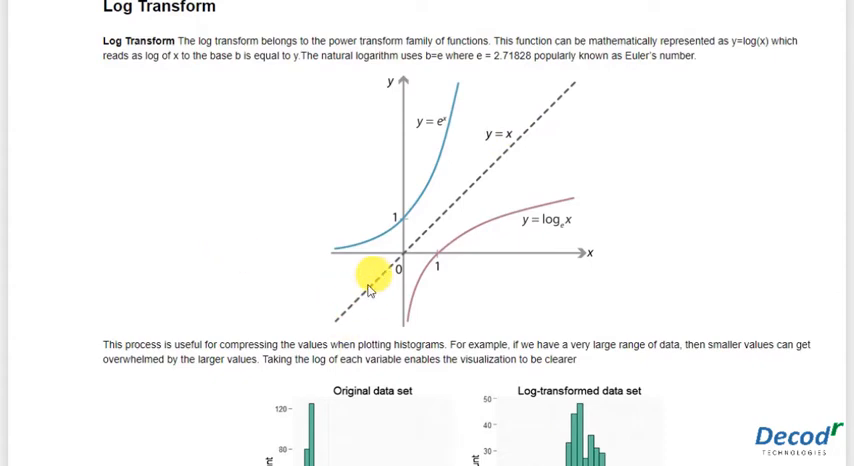
{"action": "mouse_move", "coordinate": [456, 304]}
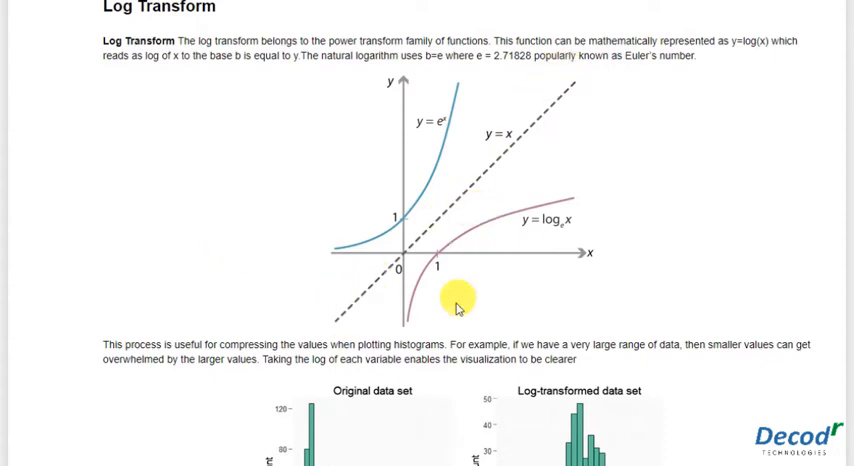
{"action": "mouse_move", "coordinate": [596, 222]}
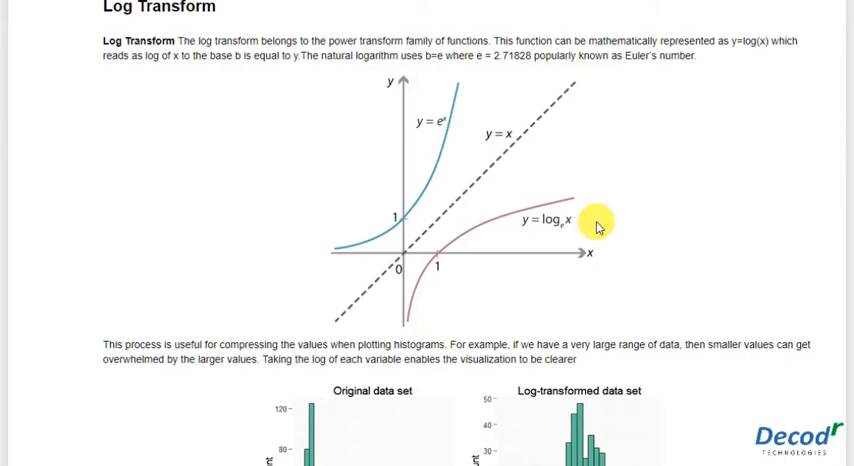
{"action": "scroll", "scroll_direction": "down", "scroll_amount": 3}
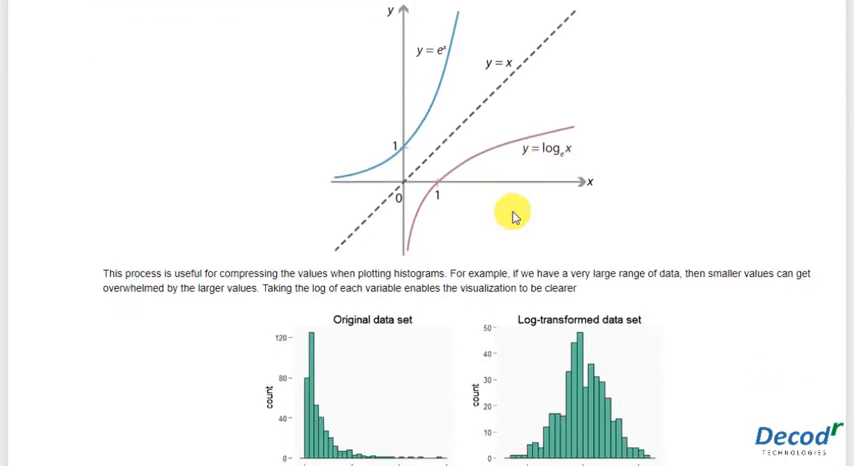
{"action": "scroll", "scroll_direction": "down", "scroll_amount": 3}
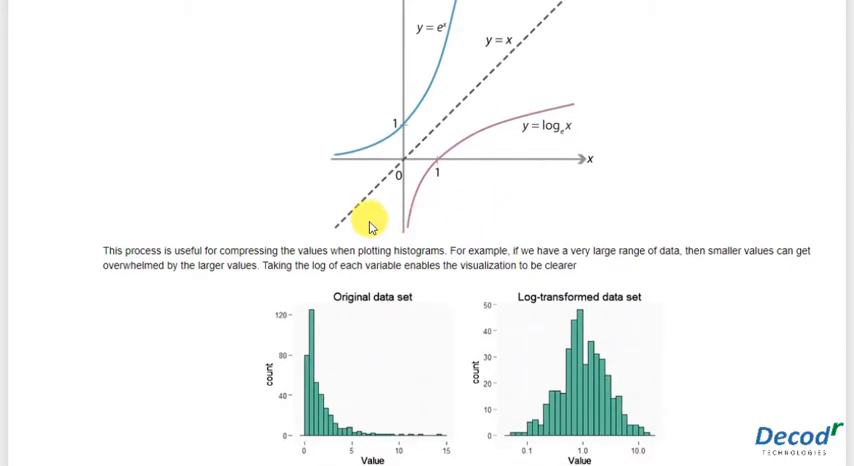
{"action": "mouse_move", "coordinate": [350, 200]}
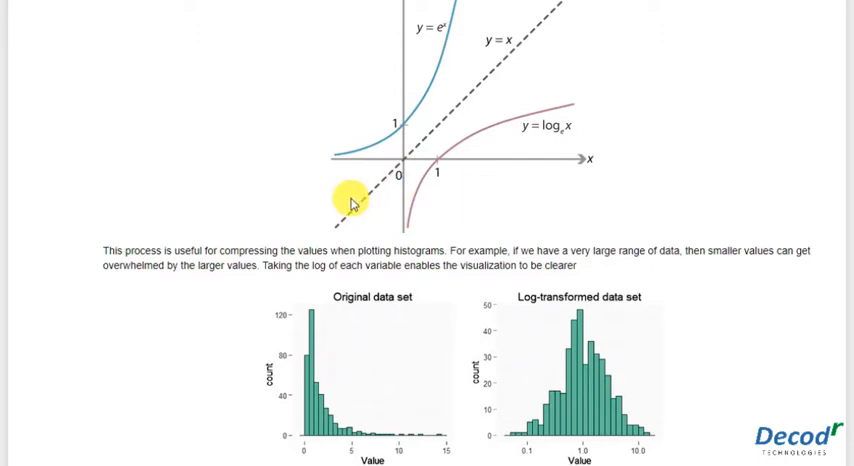
{"action": "mouse_move", "coordinate": [284, 200]}
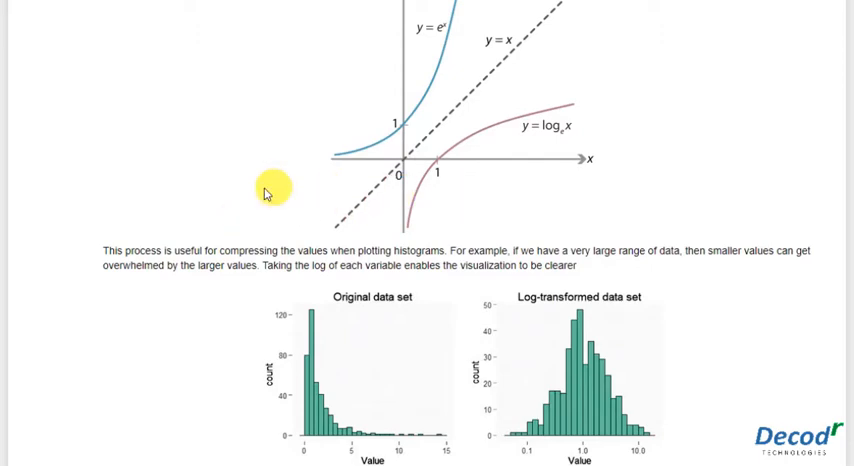
{"action": "mouse_move", "coordinate": [352, 176]}
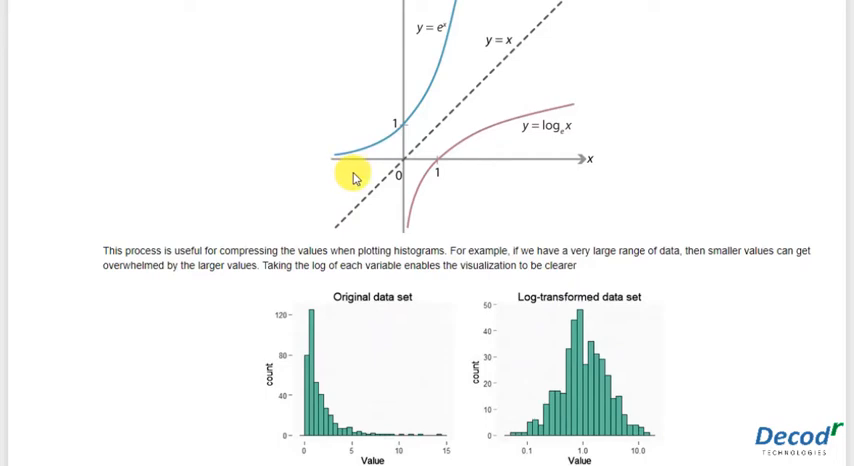
{"action": "mouse_move", "coordinate": [376, 200]}
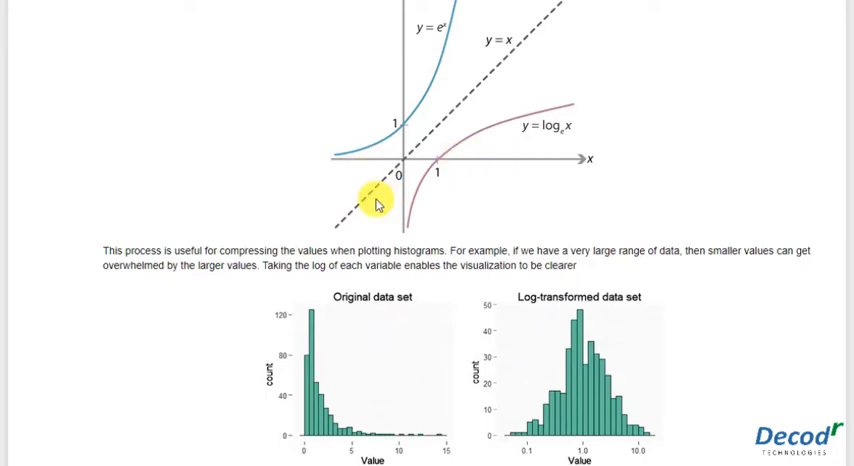
{"action": "mouse_move", "coordinate": [520, 196]}
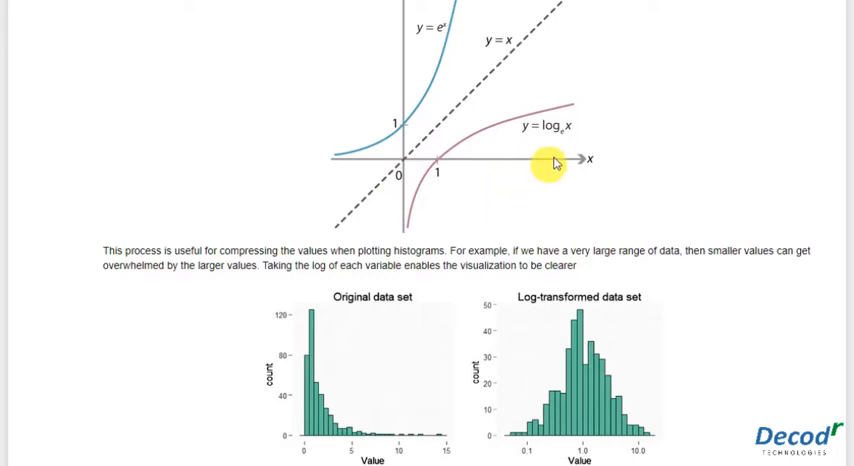
{"action": "mouse_move", "coordinate": [560, 180]}
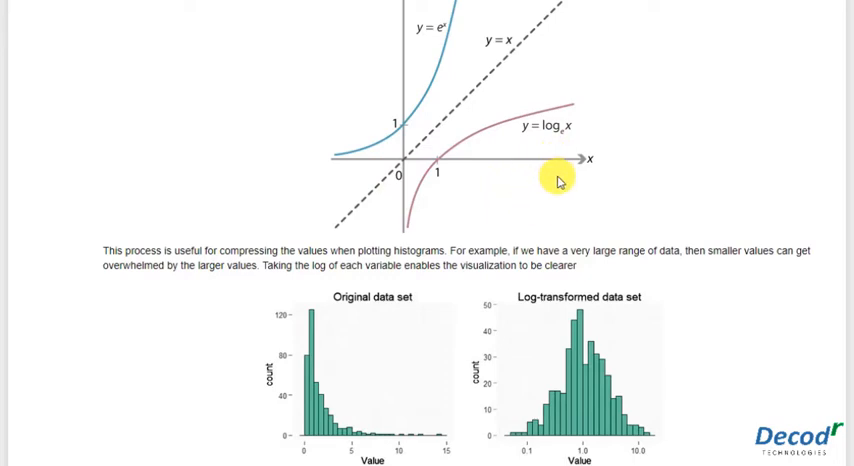
{"action": "mouse_move", "coordinate": [312, 188]}
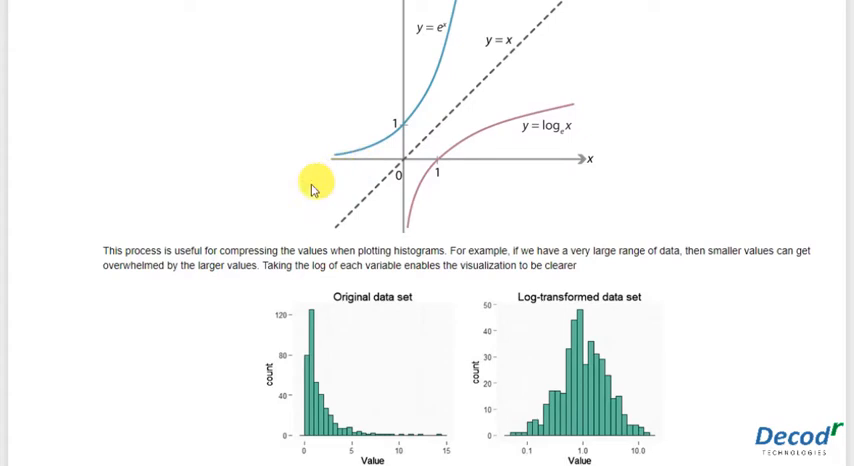
{"action": "mouse_move", "coordinate": [296, 148]}
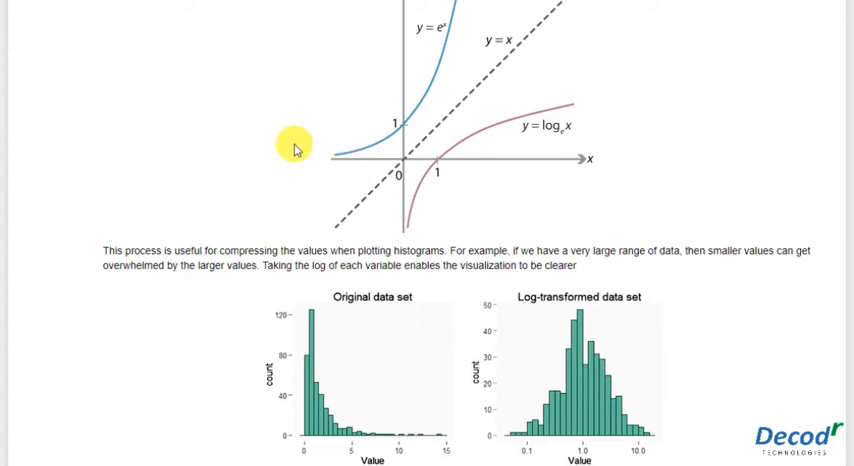
{"action": "scroll", "scroll_direction": "down", "scroll_amount": 3}
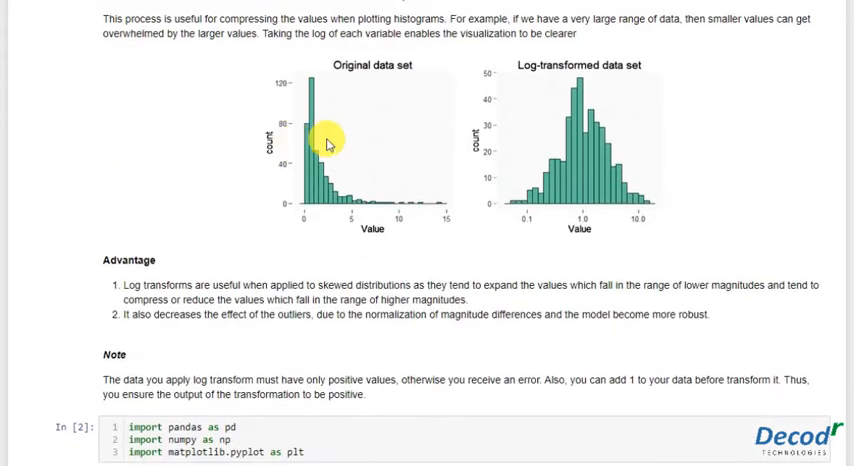
{"action": "mouse_move", "coordinate": [380, 180]}
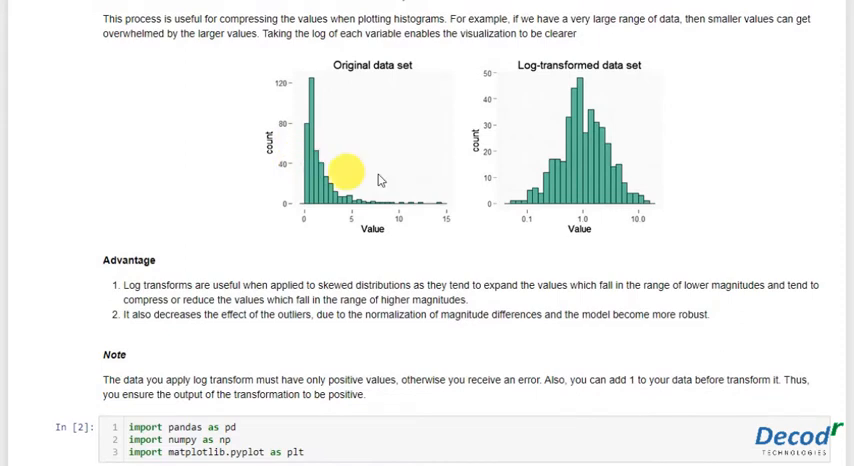
{"action": "mouse_move", "coordinate": [576, 110]}
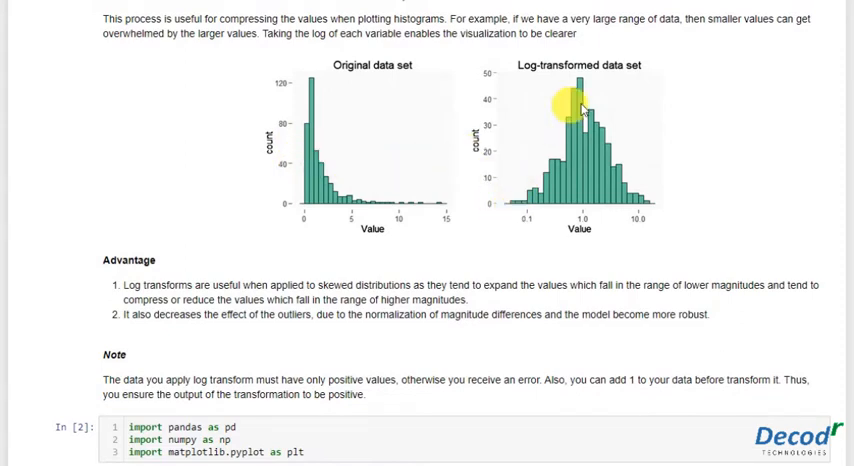
{"action": "mouse_move", "coordinate": [432, 144]}
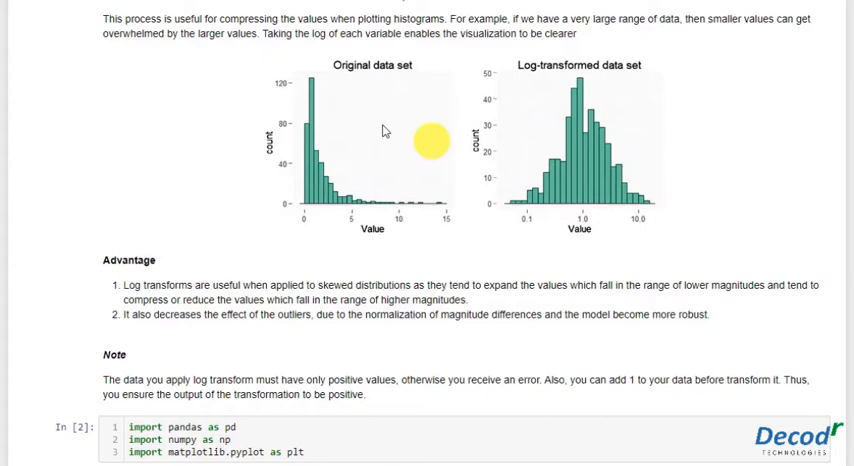
{"action": "mouse_move", "coordinate": [604, 140]}
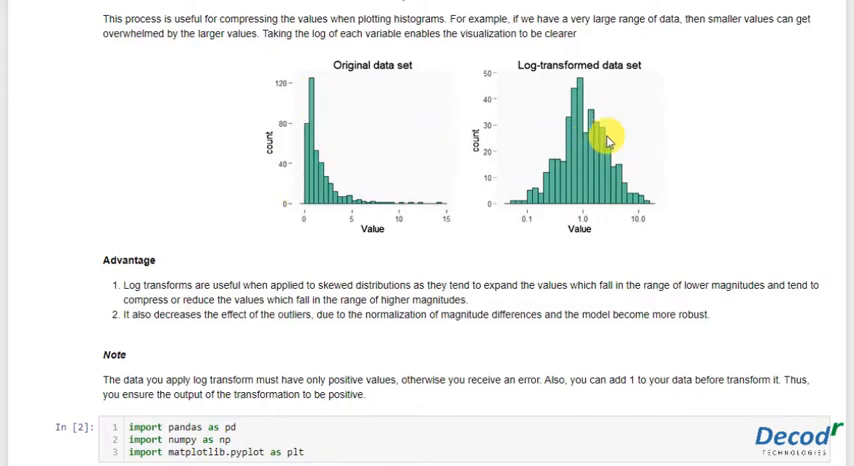
{"action": "mouse_move", "coordinate": [534, 176]}
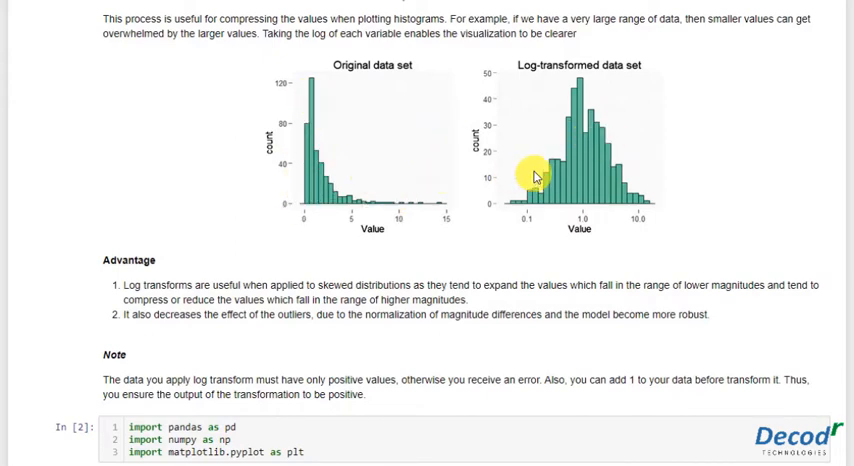
{"action": "mouse_move", "coordinate": [332, 168]}
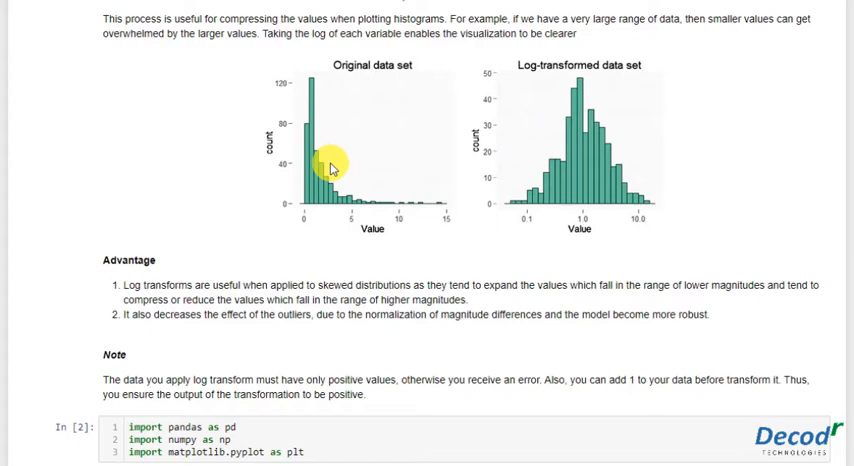
{"action": "mouse_move", "coordinate": [364, 196]}
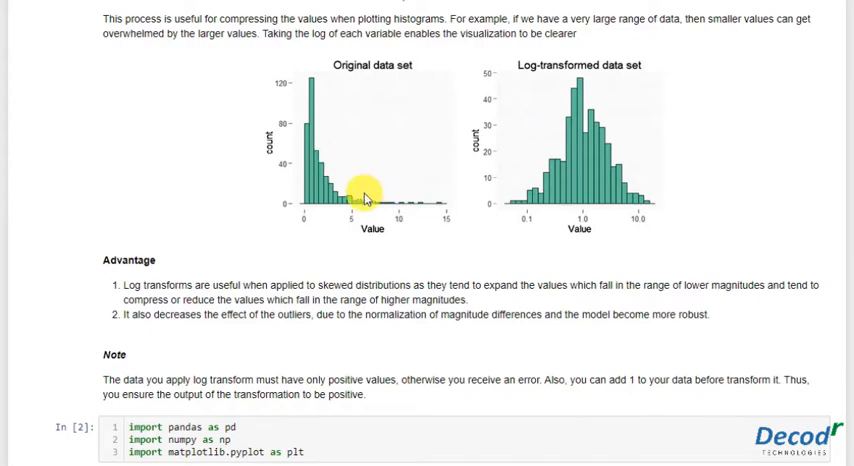
{"action": "mouse_move", "coordinate": [596, 190]}
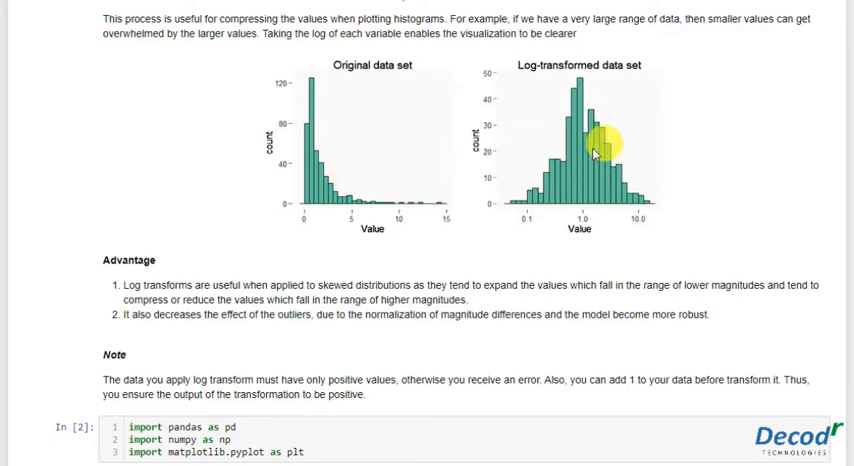
{"action": "mouse_move", "coordinate": [248, 322]}
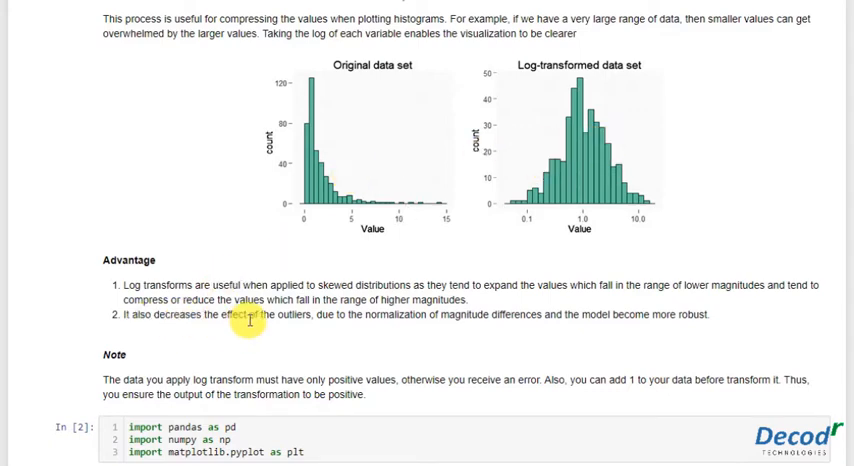
{"action": "mouse_move", "coordinate": [516, 220]}
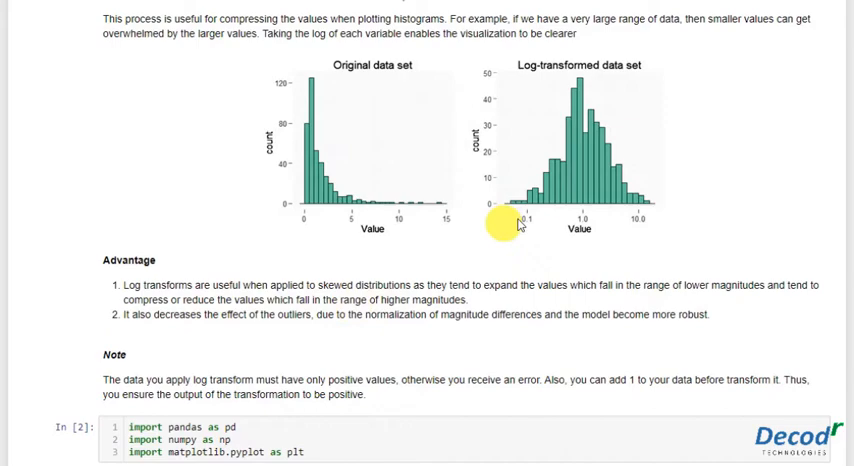
{"action": "mouse_move", "coordinate": [668, 256]}
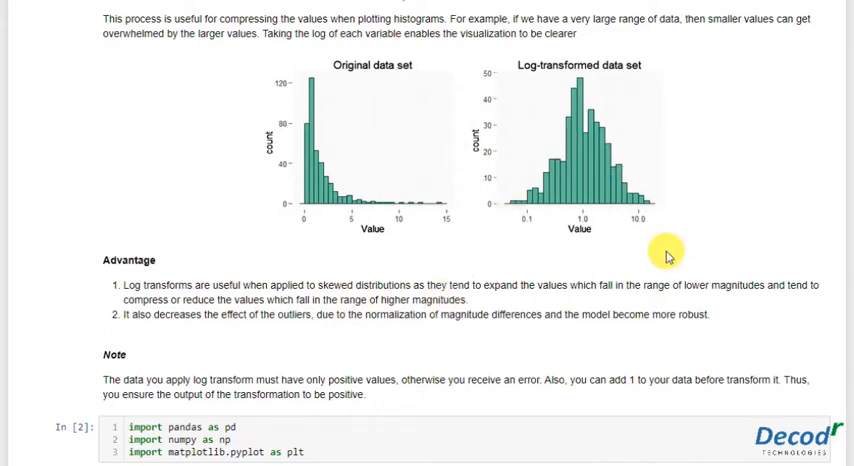
{"action": "scroll", "scroll_direction": "down", "scroll_amount": 3}
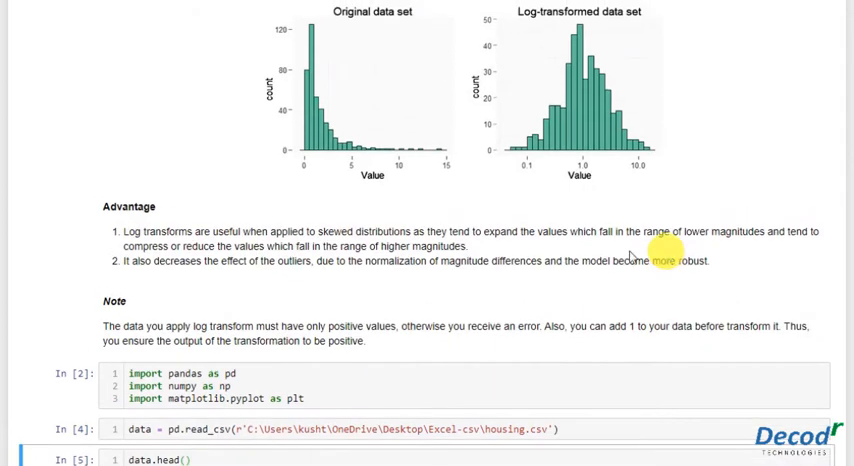
Scroll to the data.head() preview and the empty cell beneath it.
{"action": "scroll", "scroll_direction": "down", "scroll_amount": 3}
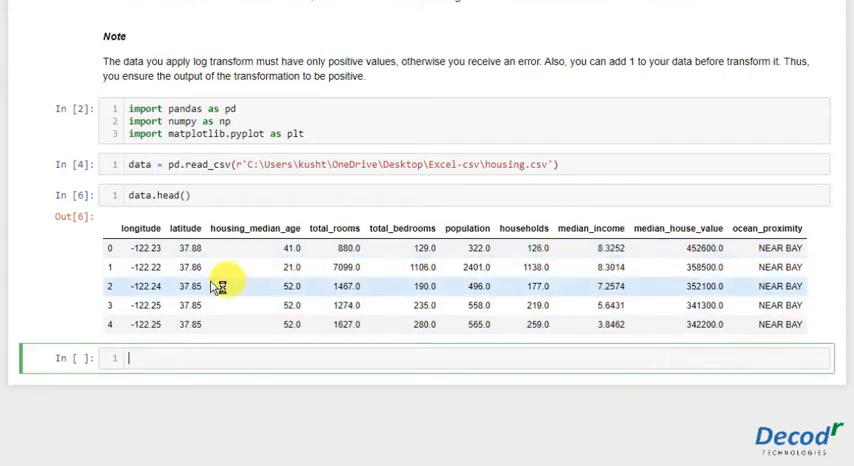
{"action": "mouse_move", "coordinate": [608, 300]}
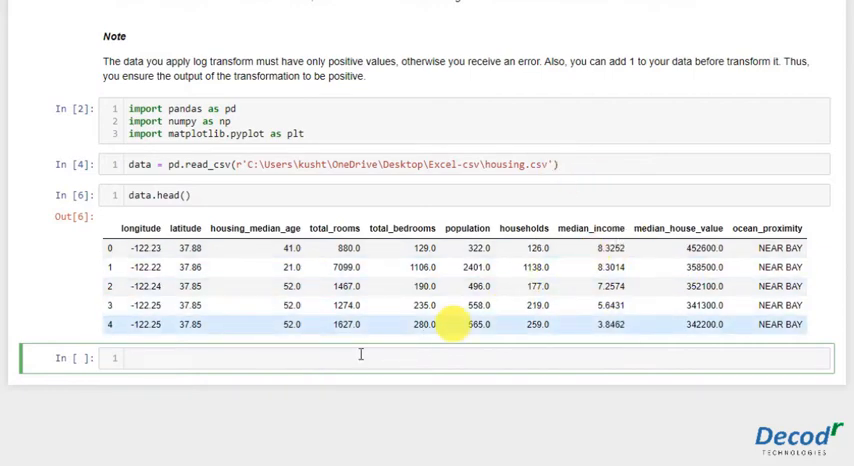
Begin typing data['log_income'] = np.l in the empty code cell.
{"action": "type", "text": "data"}
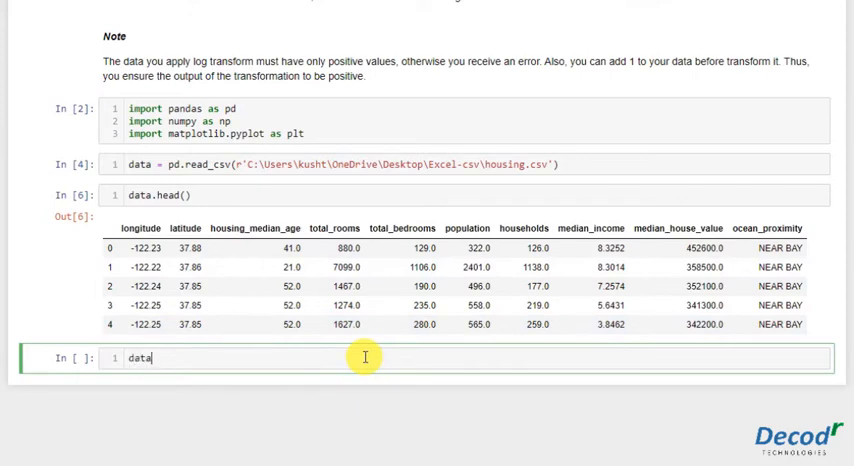
{"action": "type", "text": "."}
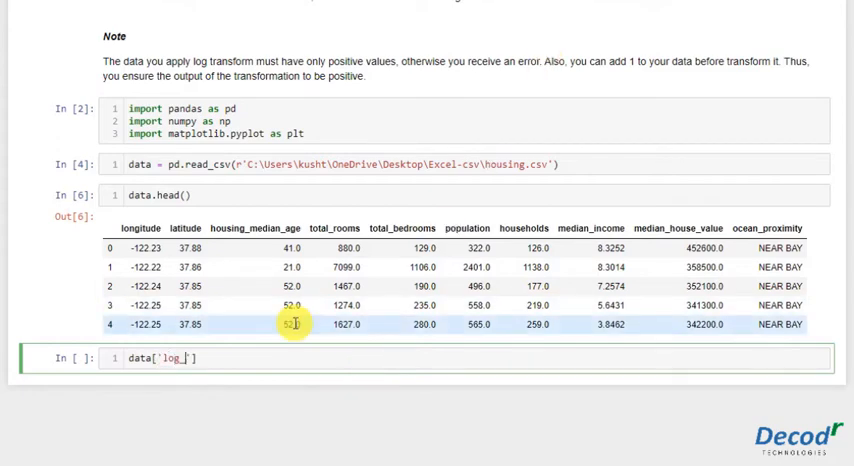
{"action": "type", "text": "income'"}
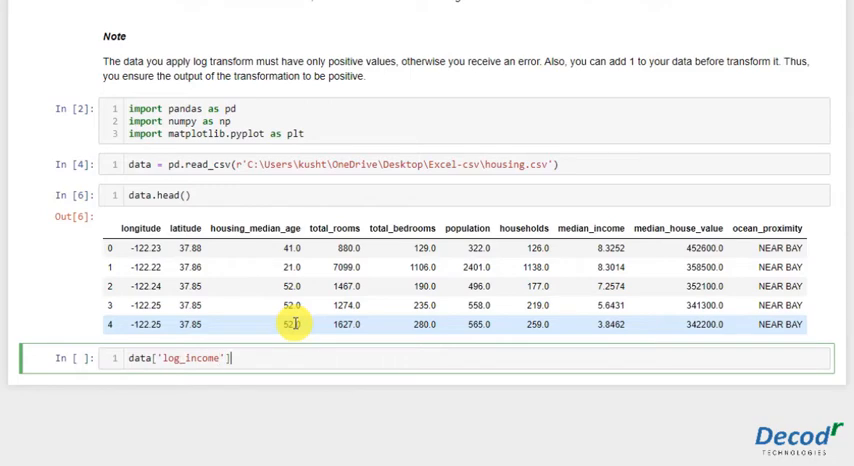
{"action": "type", "text": "="}
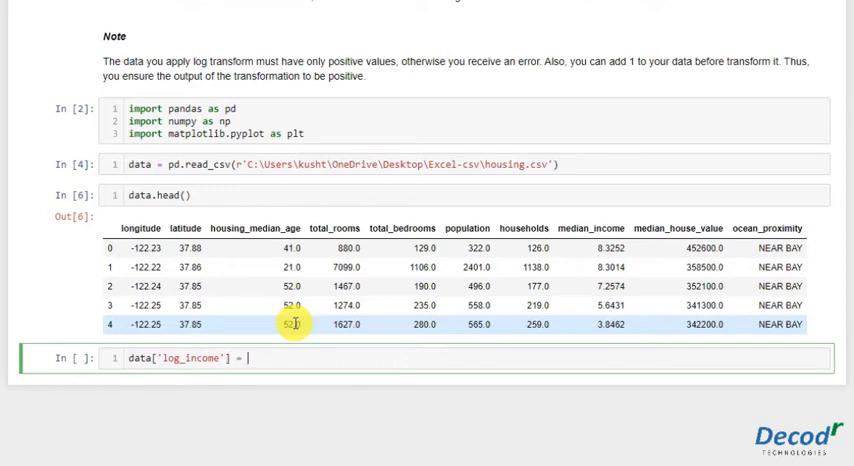
{"action": "type", "text": "np.l"}
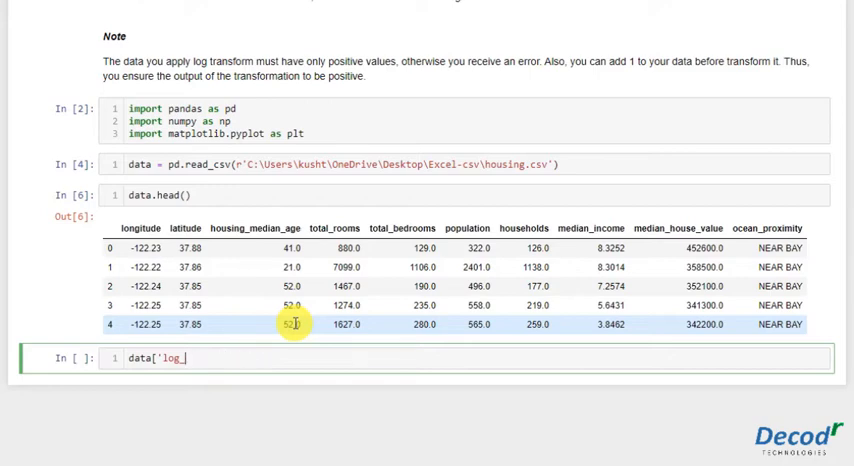
Replace the line with plt.hist(data['median_income'], bins=40) and run it.
{"action": "key", "text": "Backspace"}
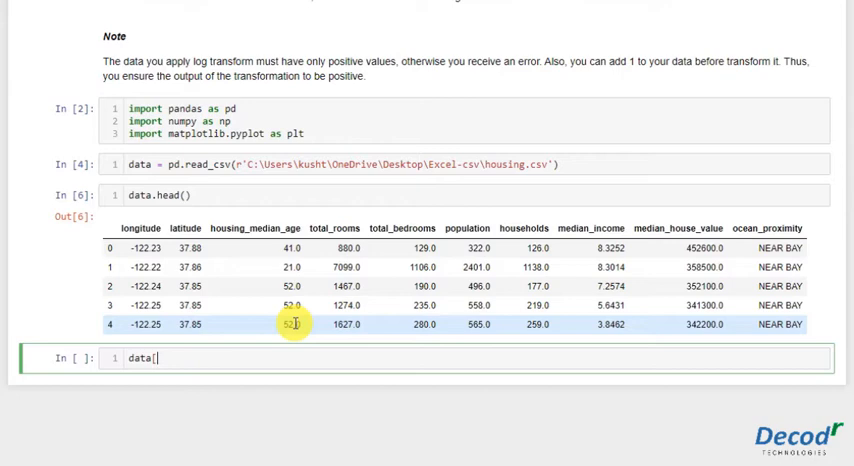
{"action": "key", "text": "BackSpace"}
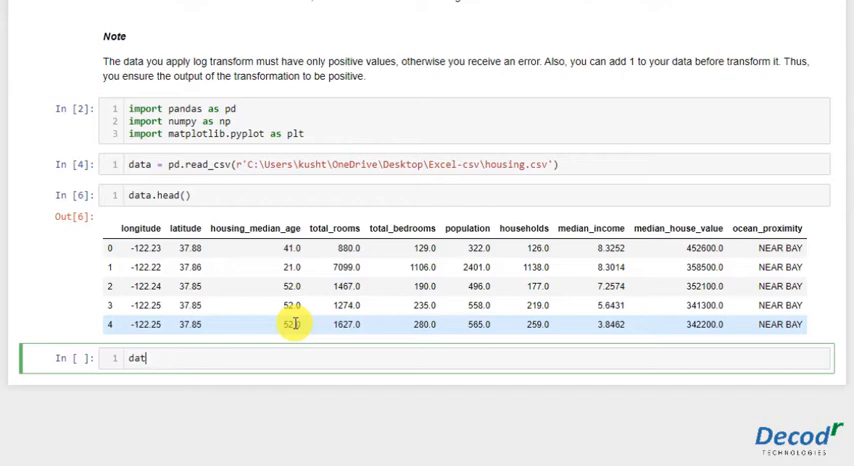
{"action": "type", "text": "plt."}
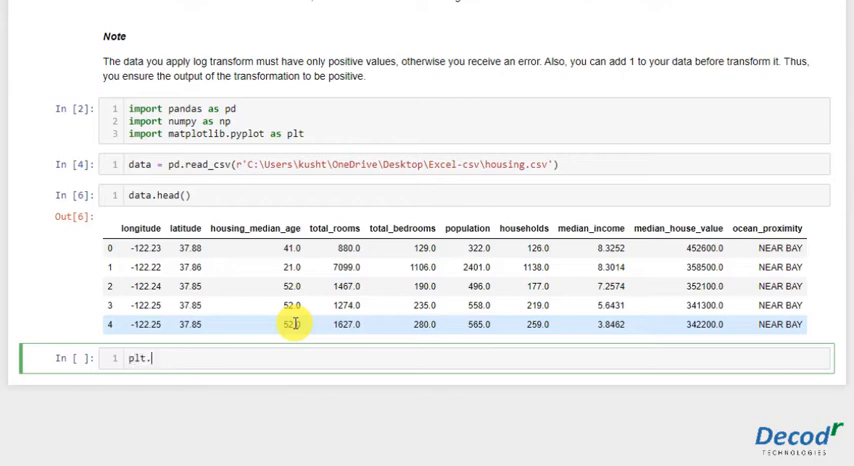
{"action": "type", "text": "medi"}
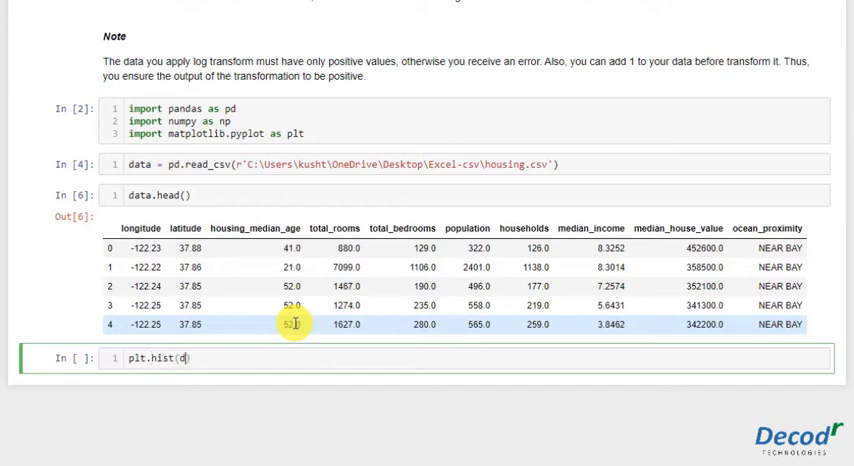
{"action": "type", "text": "ata[]"}
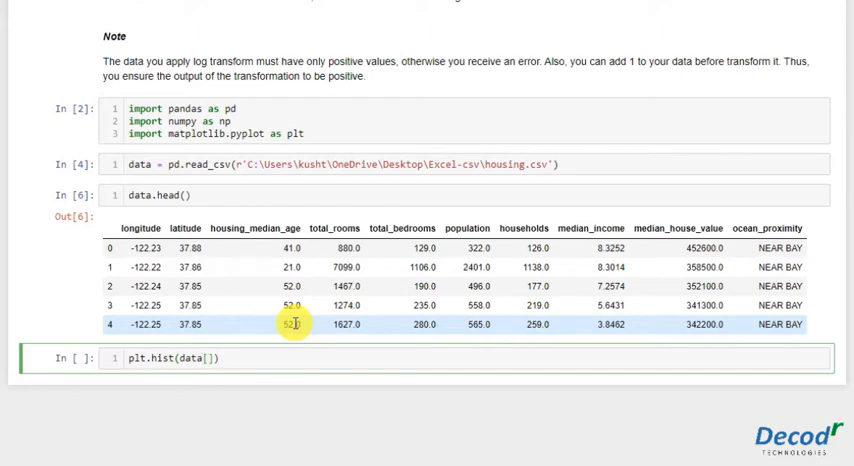
{"action": "type", "text": "median_i"}
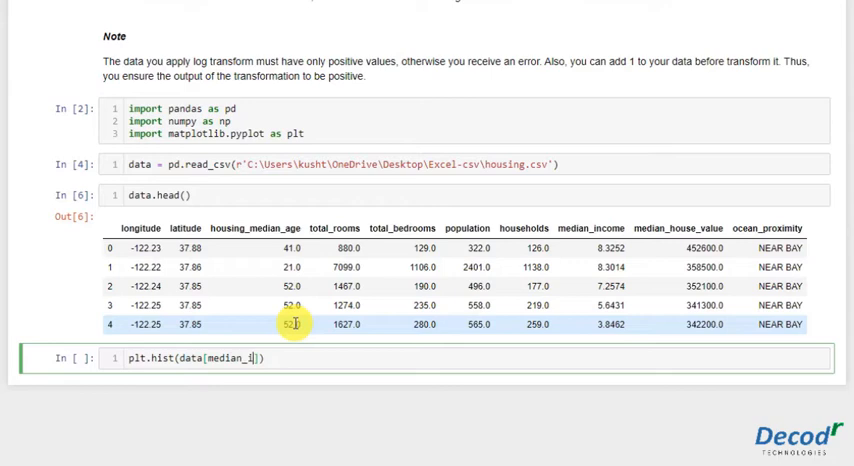
{"action": "type", "text": "nco"}
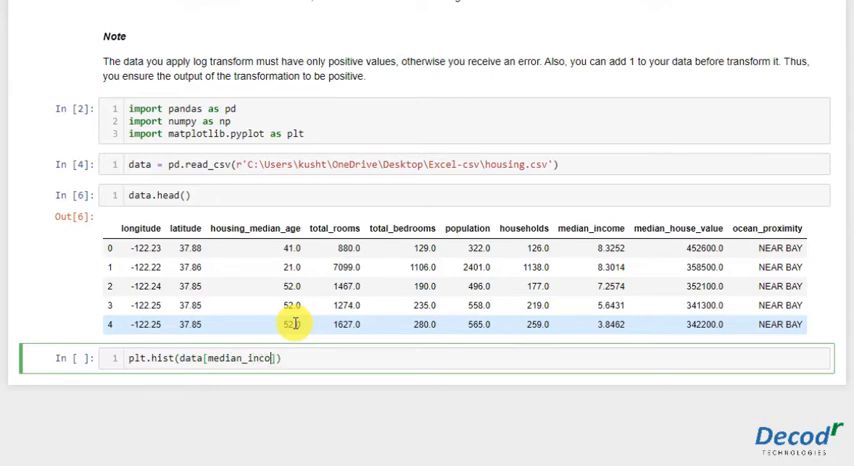
{"action": "type", "text": "me"}
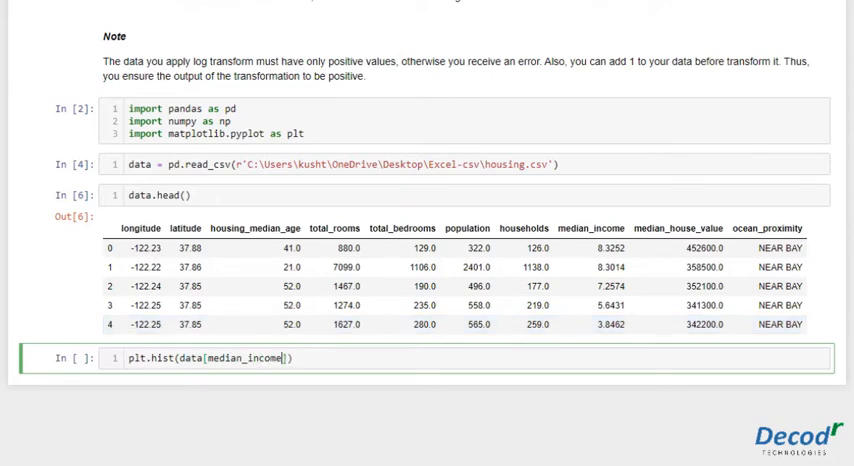
{"action": "double_click", "coordinate": [240, 358]}
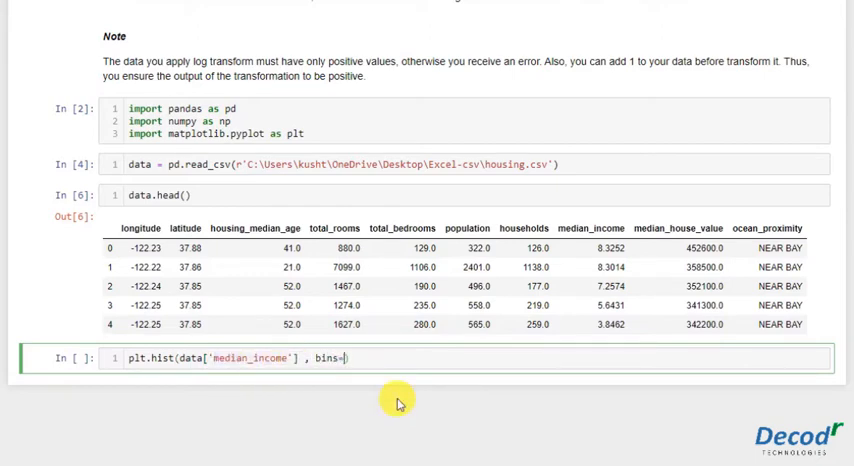
{"action": "type", "text": "40)"}
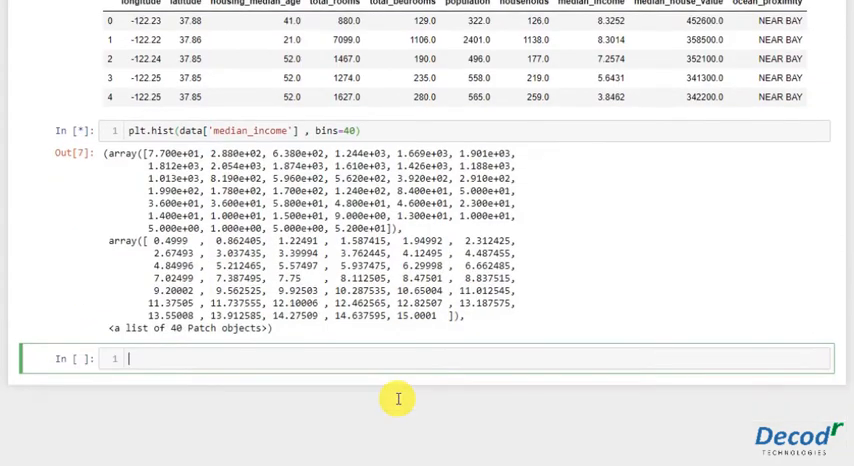
View the median_income histogram, then run data['log_median_income'] = np.log((data.median_income)).
{"action": "scroll", "scroll_direction": "down", "scroll_amount": 3}
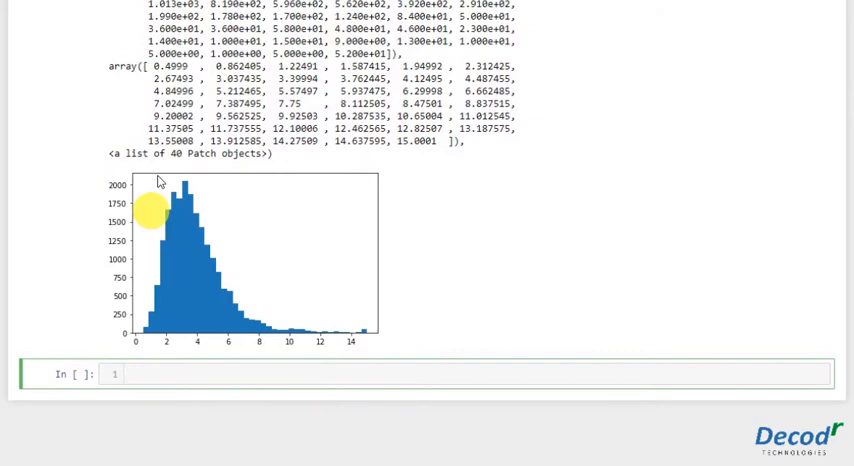
{"action": "mouse_move", "coordinate": [392, 352]}
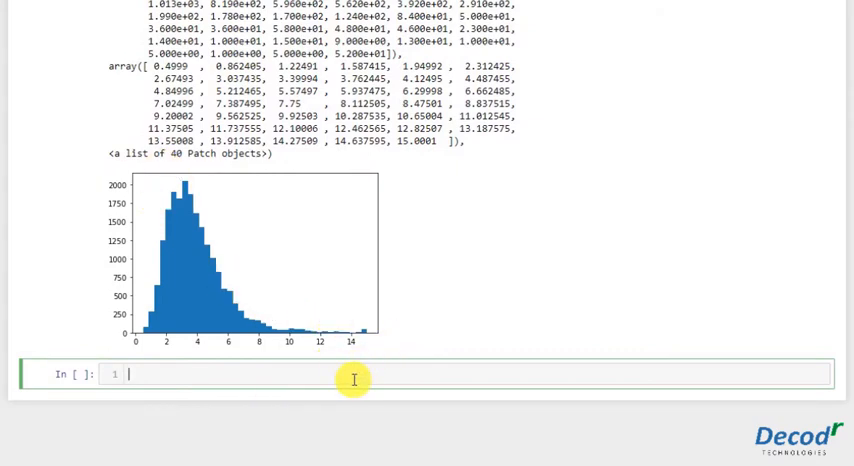
{"action": "type", "text": "data"}
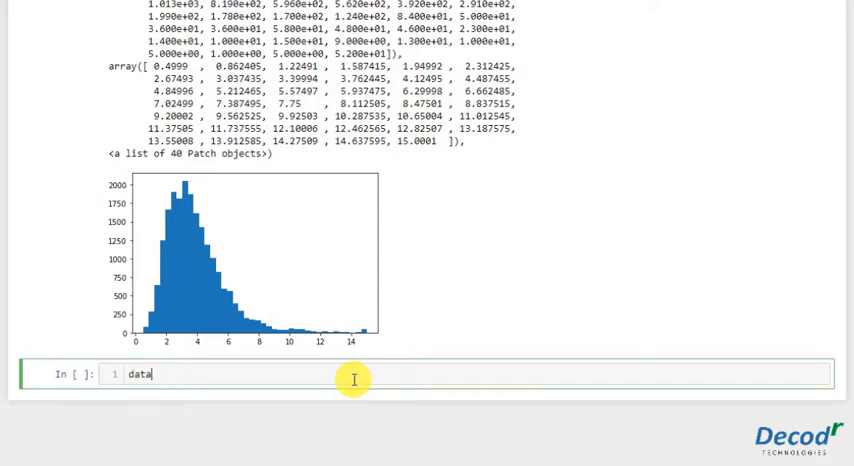
{"action": "type", "text": "['log_me']"}
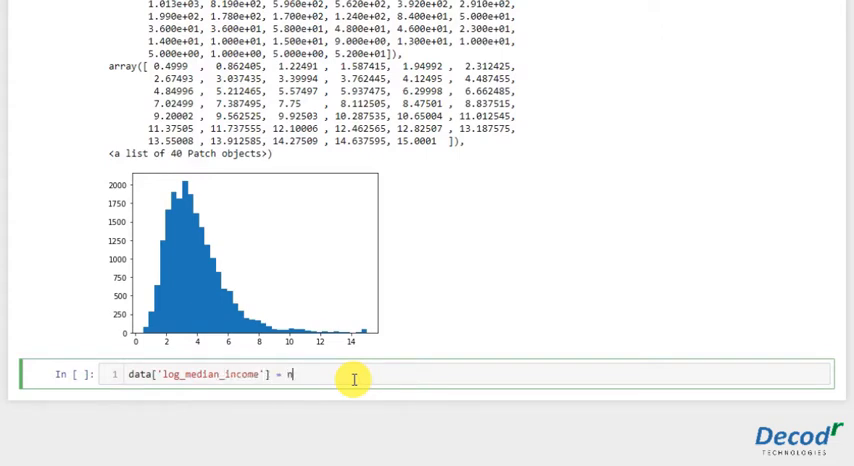
{"action": "type", "text": "p.log()"}
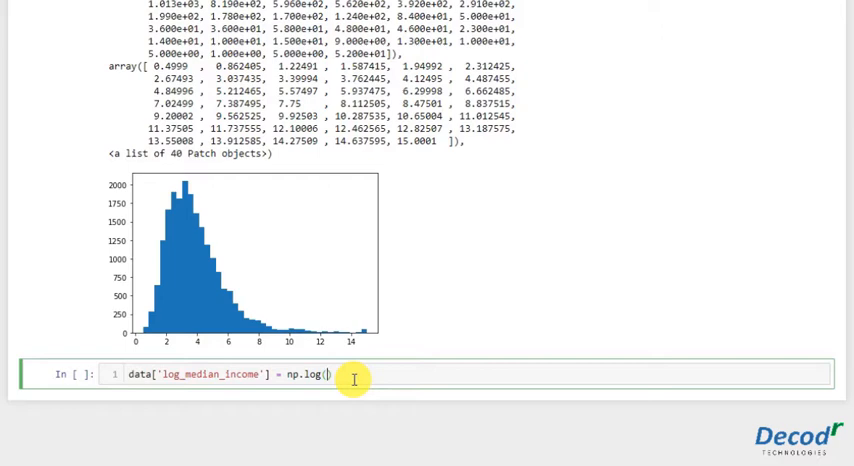
{"action": "type", "text": "(data.median_income"}
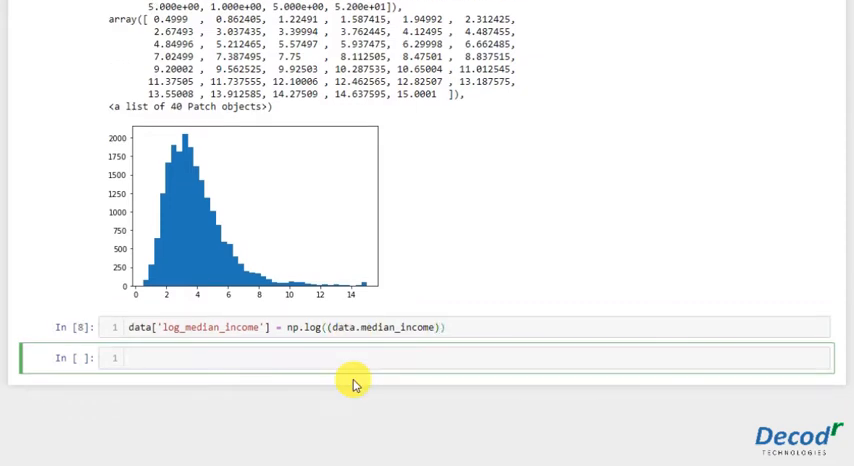
Run data.log_median_income.head() to show the first five log-transformed values.
{"action": "type", "text": "data"}
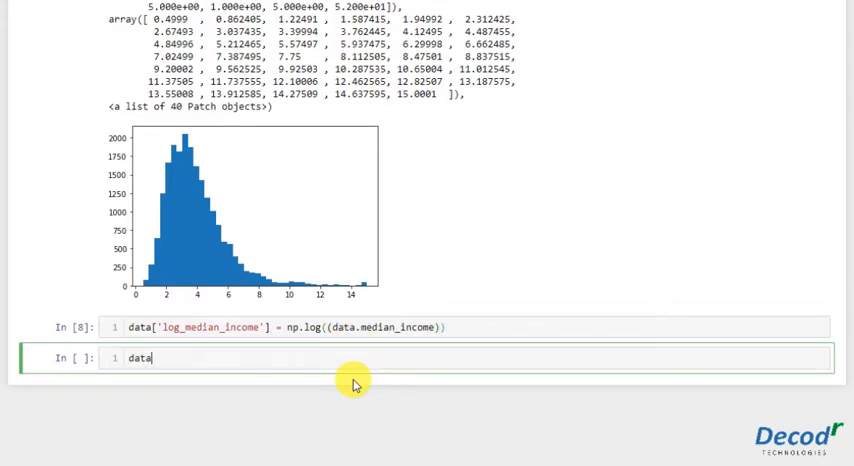
{"action": "type", "text": ".l"}
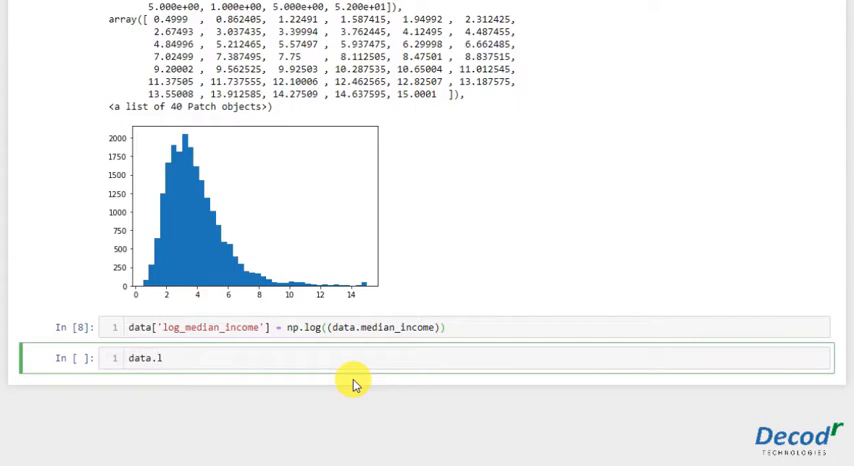
{"action": "type", "text": "og_meida"}
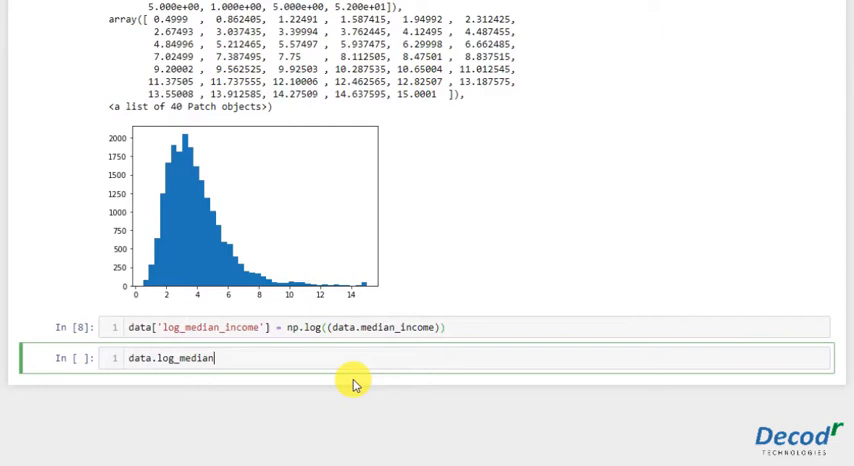
{"action": "type", "text": "_i"}
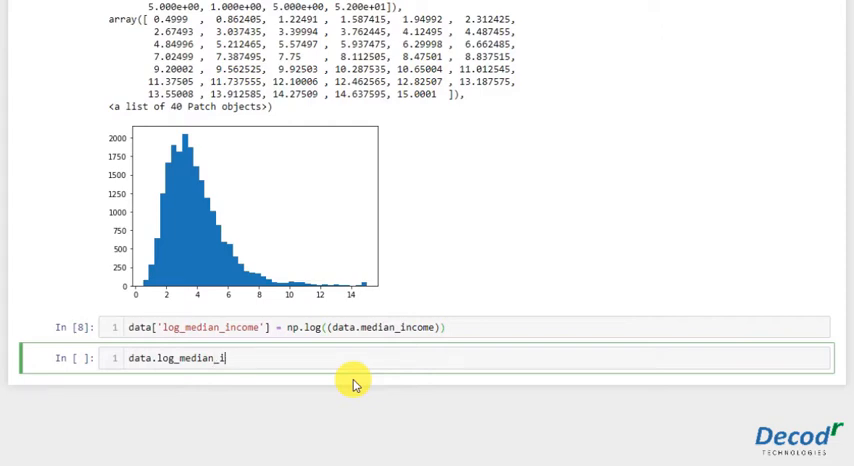
{"action": "type", "text": "ncome.head("}
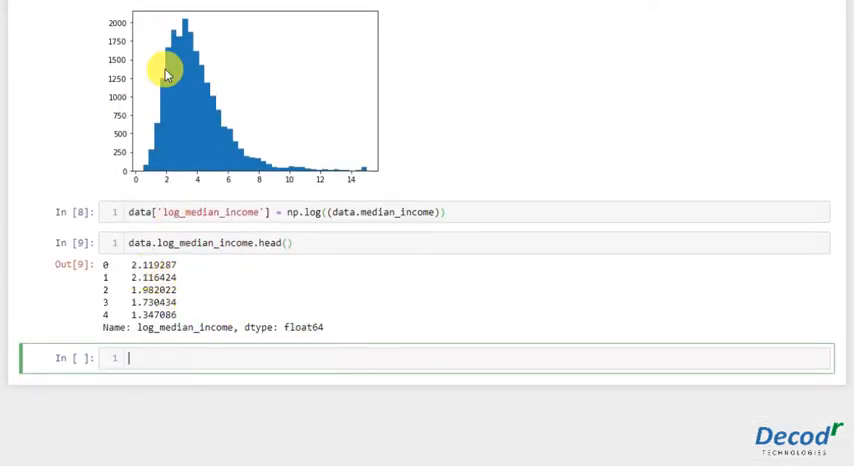
{"action": "mouse_move", "coordinate": [120, 132]}
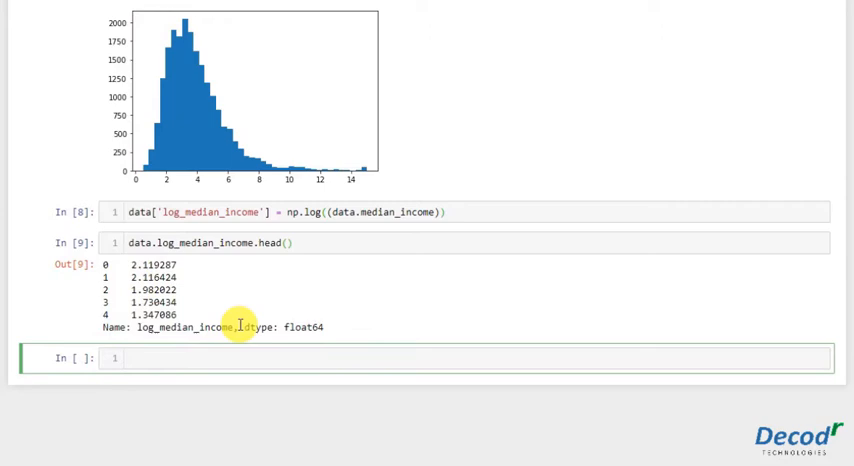
{"action": "mouse_move", "coordinate": [242, 340]}
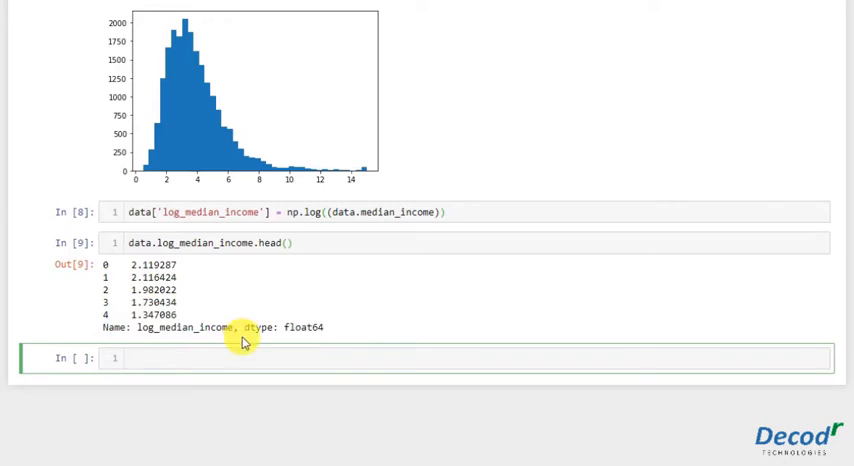
Write plt.hist(data.log_median_income,bins=40) and run it.
{"action": "type", "text": "plt."}
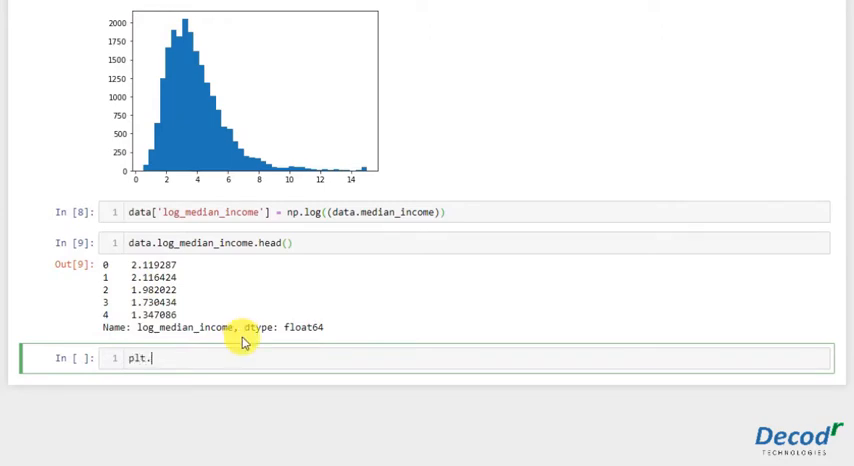
{"action": "type", "text": "hist(d)"}
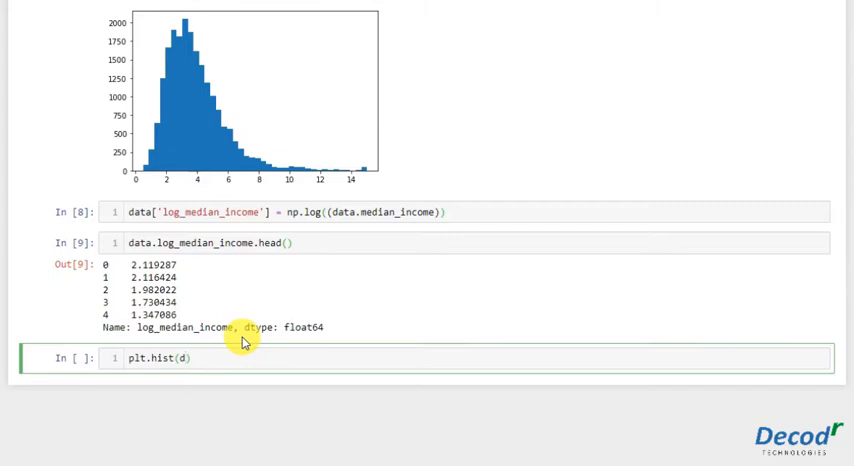
{"action": "type", "text": "ata.lo"}
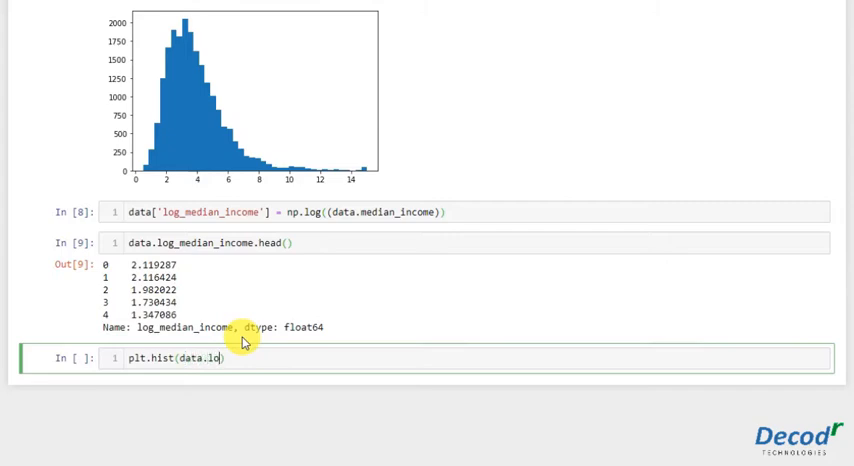
{"action": "type", "text": "g_median"}
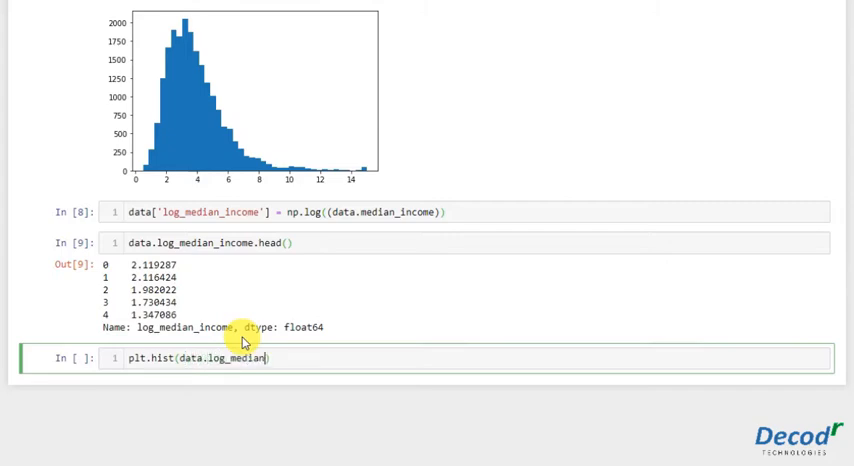
{"action": "type", "text": "_income"}
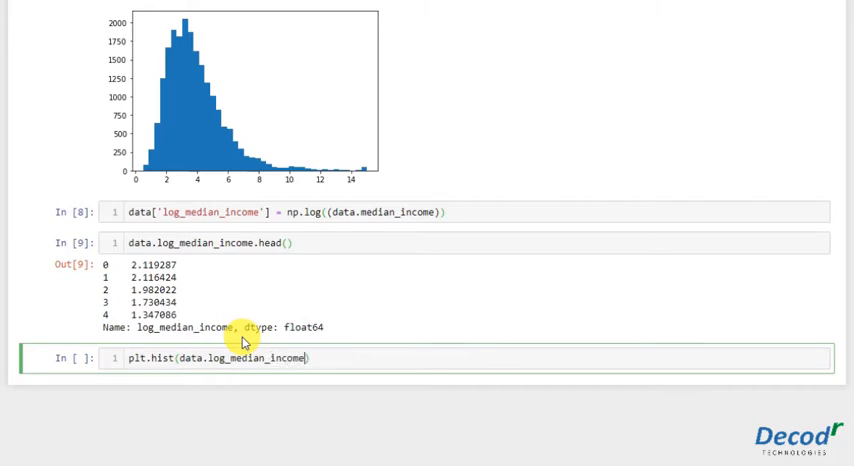
{"action": "type", "text": ",bins=4"}
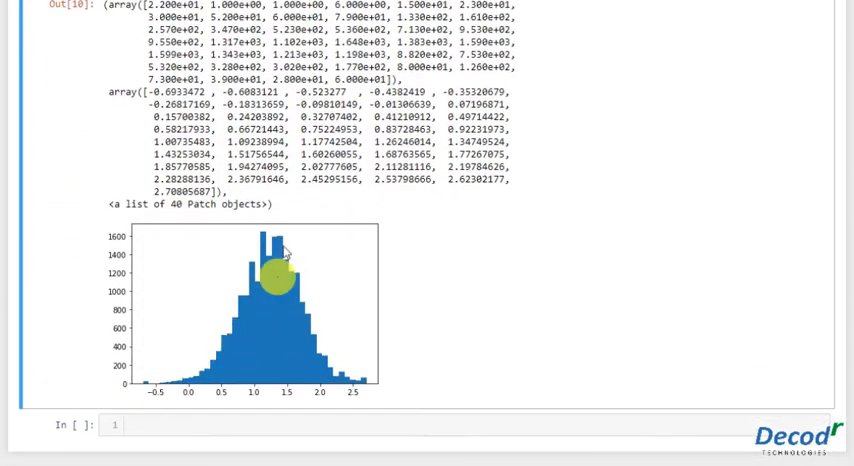
Scroll to the bell-shaped histogram and move into the next empty cell.
{"action": "scroll", "scroll_direction": "down", "scroll_amount": 3}
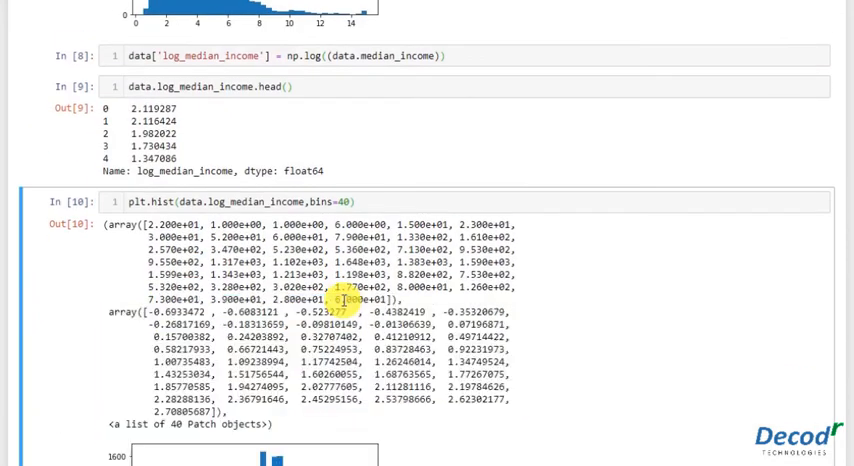
{"action": "scroll", "scroll_direction": "down", "scroll_amount": 3}
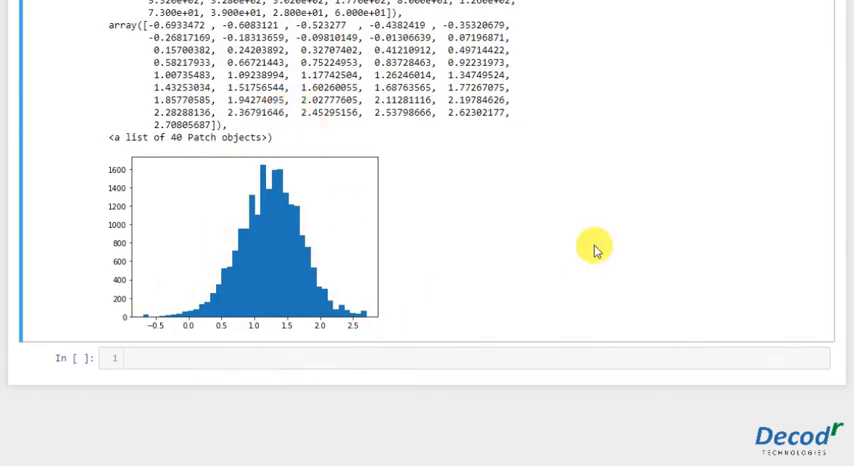
{"action": "left_click", "coordinate": [276, 358]}
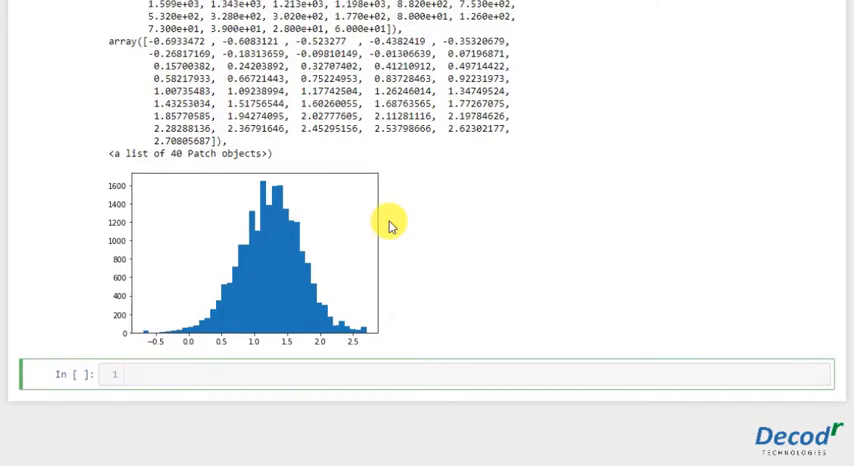
{"action": "scroll", "scroll_direction": "down", "scroll_amount": 3}
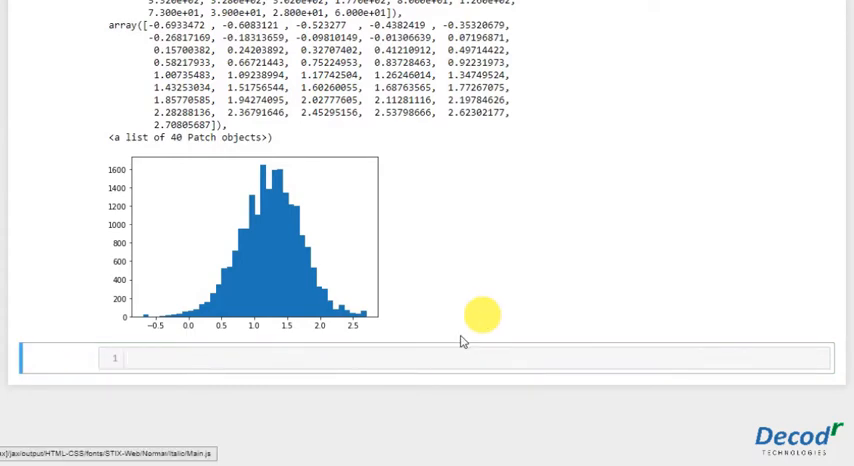
Add a Markdown heading '## Negative data' below the plot.
{"action": "type", "text": "##"}
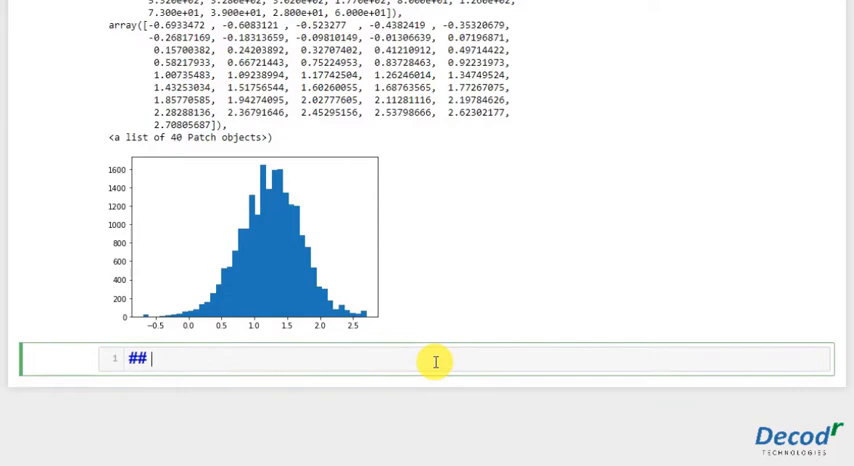
{"action": "type", "text": "Nega"}
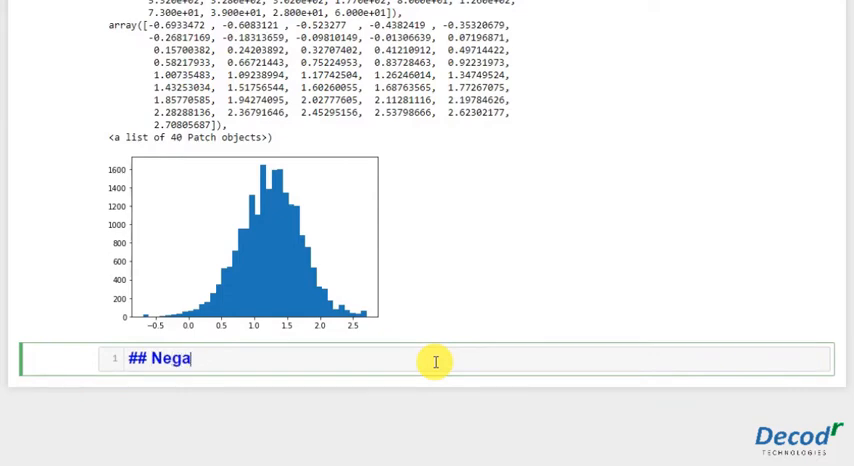
{"action": "type", "text": "tive data"}
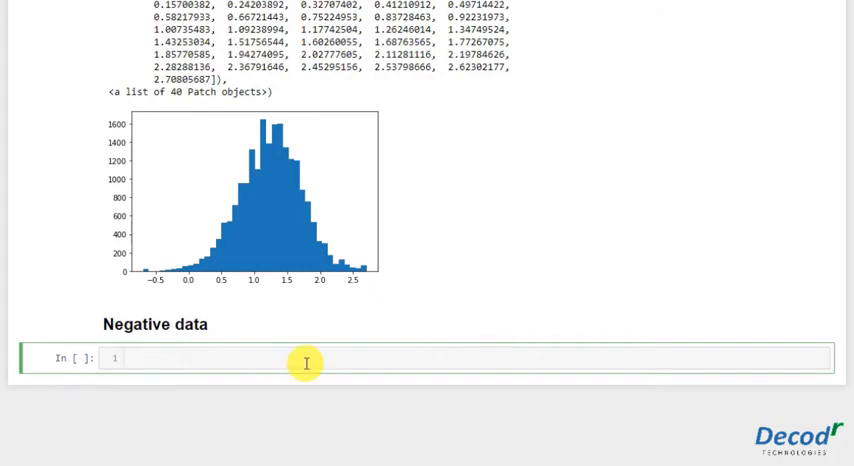
{"action": "scroll", "scroll_direction": "down", "scroll_amount": 3}
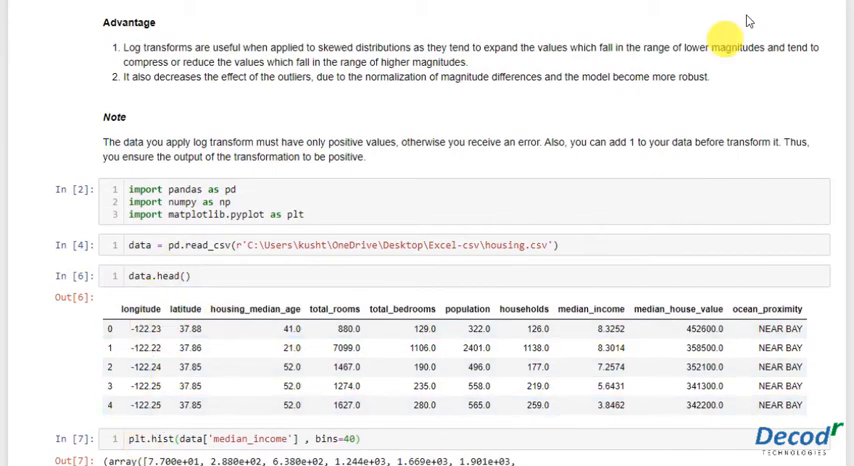
{"action": "scroll", "scroll_direction": "down", "scroll_amount": 3}
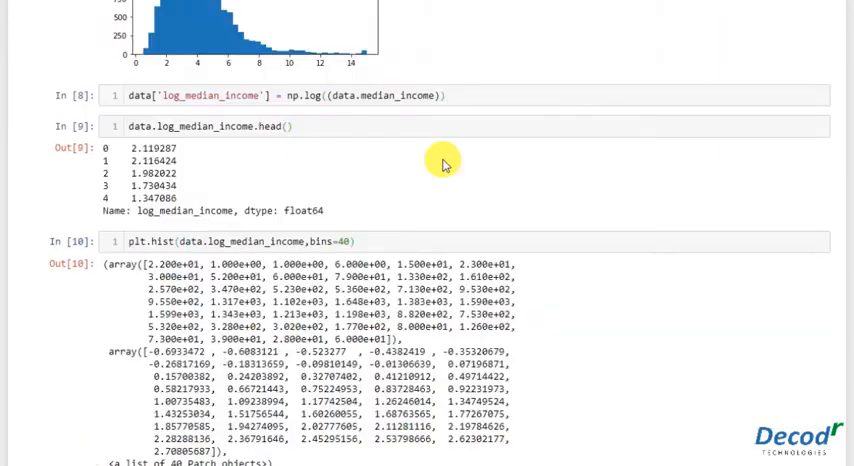
{"action": "scroll", "scroll_direction": "down", "scroll_amount": 3}
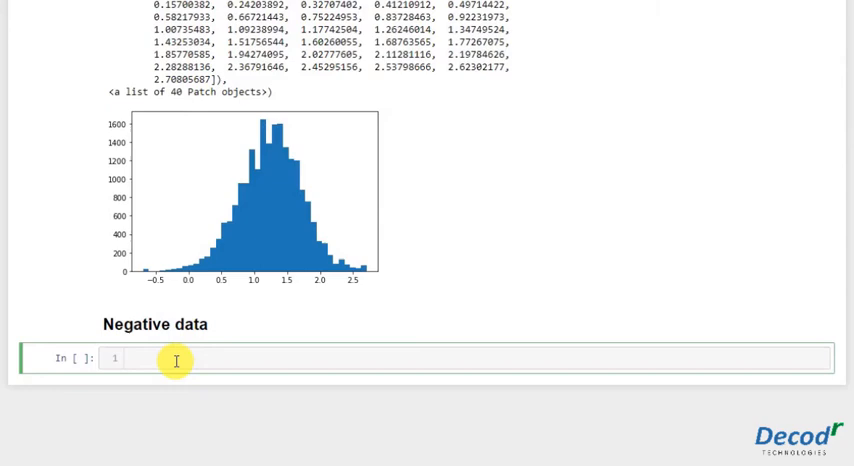
Write data['log_logitude'] = - np.log((-data.logitude + 1)) in a new code cell.
{"action": "type", "text": "data"}
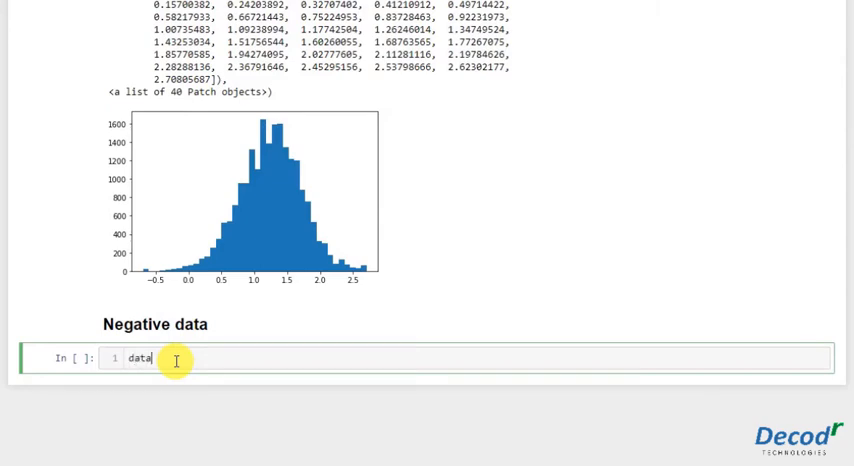
{"action": "type", "text": "."}
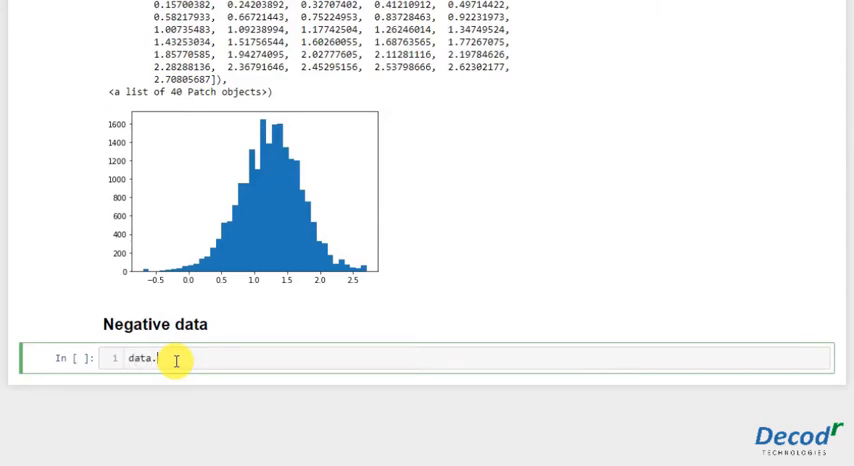
{"action": "type", "text": "log_longitude'] = -"}
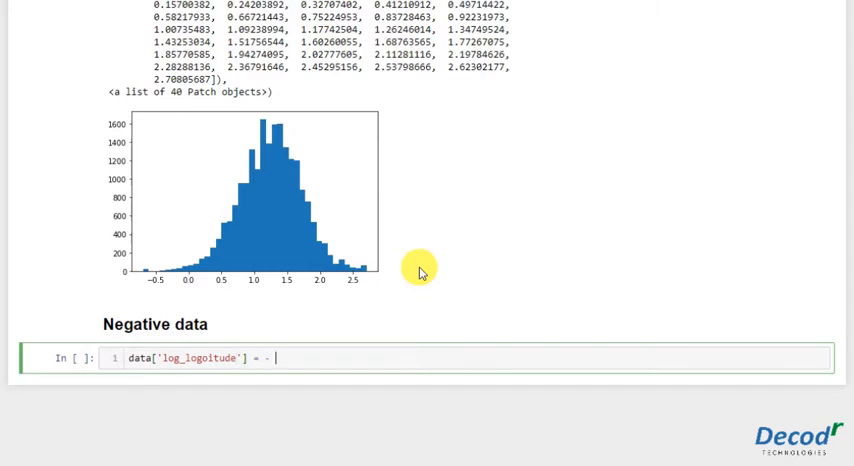
{"action": "type", "text": "np.log"}
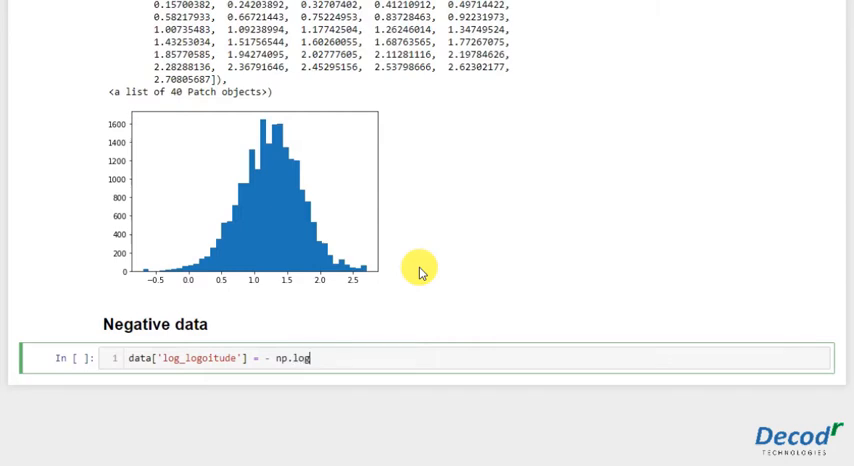
{"action": "type", "text": "())"}
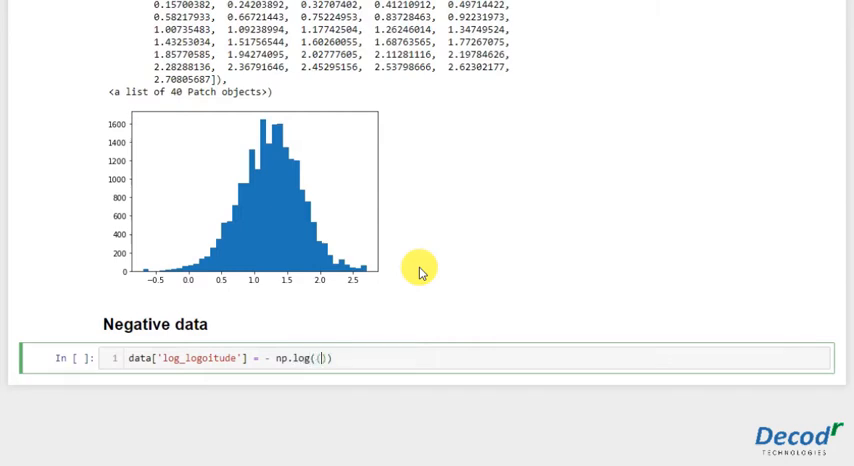
{"action": "type", "text": "-data.logitude"}
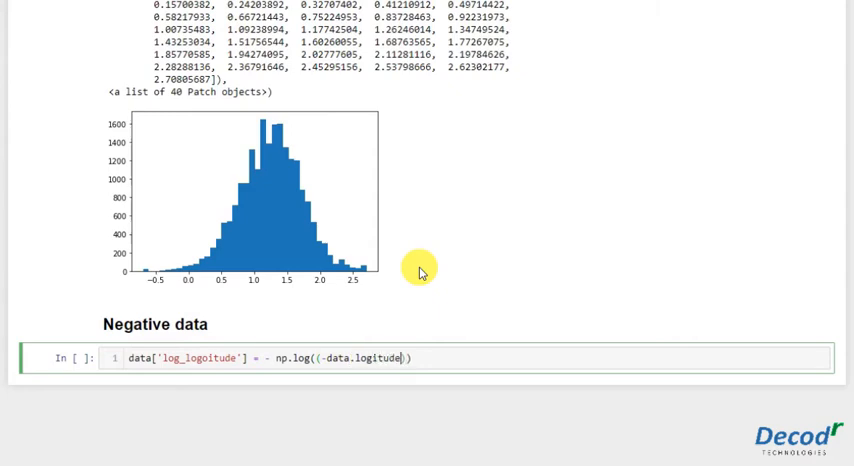
{"action": "type", "text": "+ 1"}
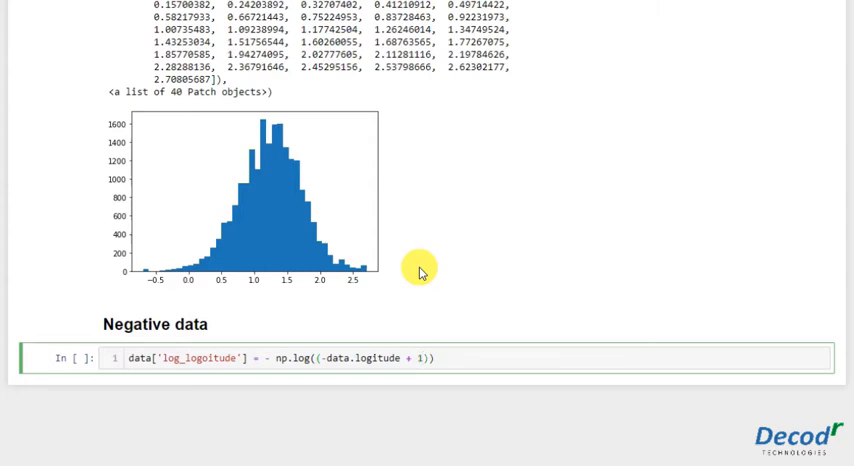
{"action": "mouse_move", "coordinate": [384, 390]}
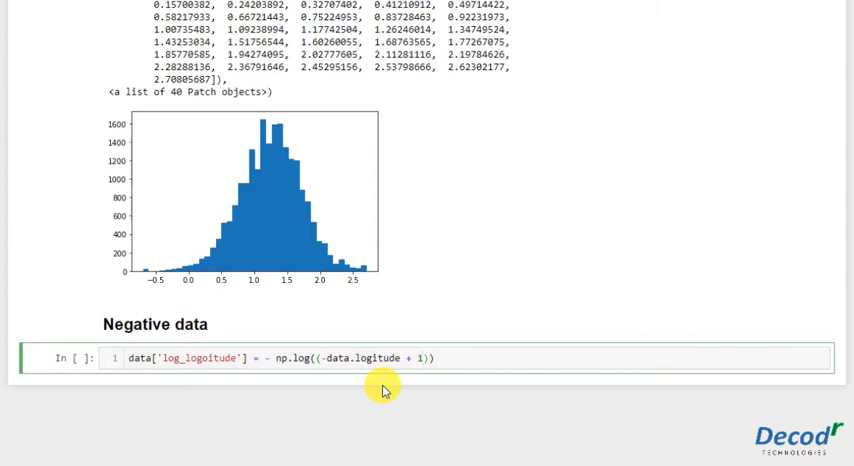
{"action": "left_click", "coordinate": [418, 358]}
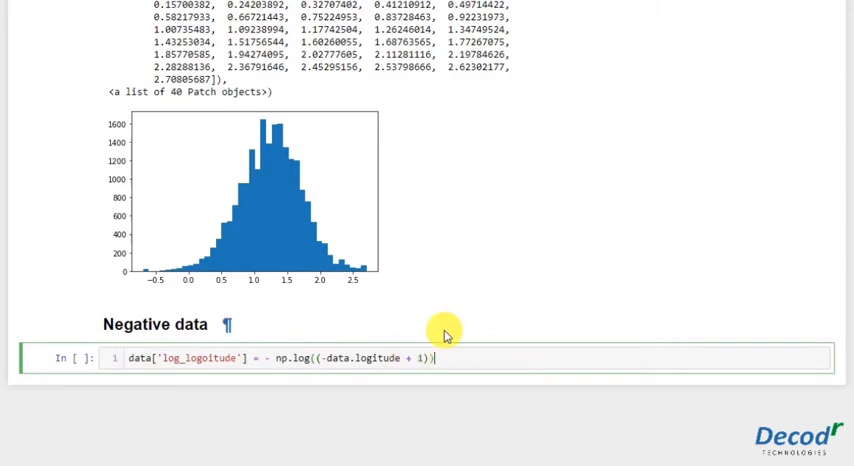
Fix 'logitude' to 'longitude' after the AttributeError and re-run the cell successfully.
{"action": "scroll", "scroll_direction": "up", "scroll_amount": 3}
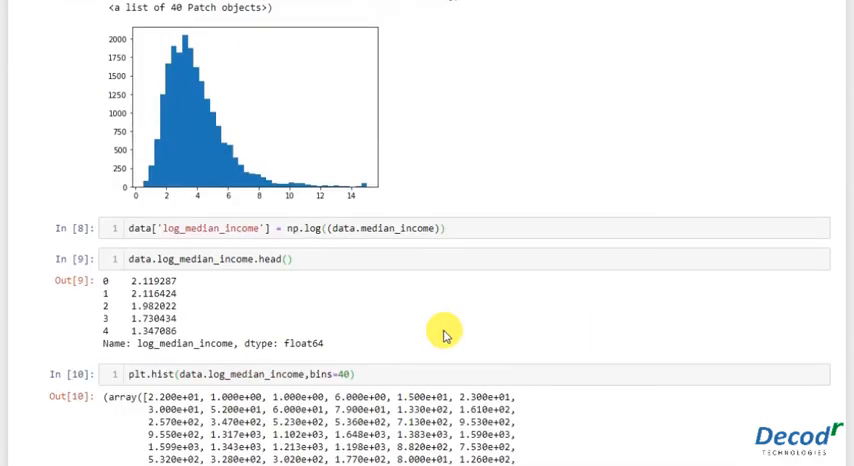
{"action": "mouse_move", "coordinate": [372, 236]}
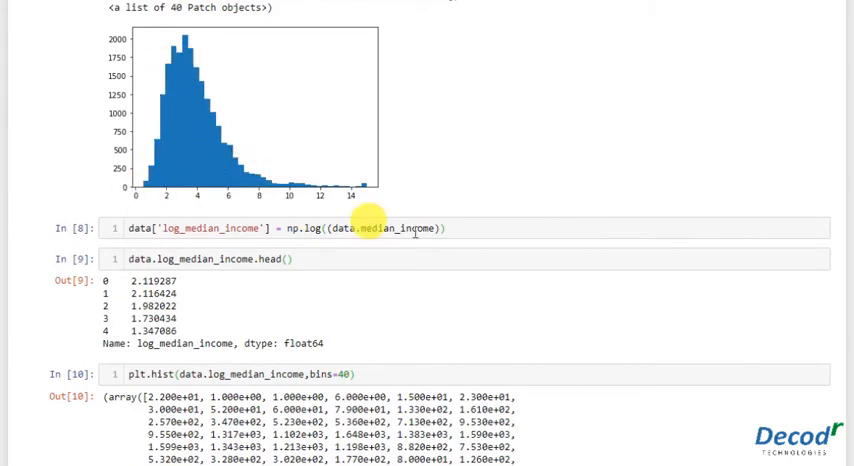
{"action": "scroll", "scroll_direction": "down", "scroll_amount": 3}
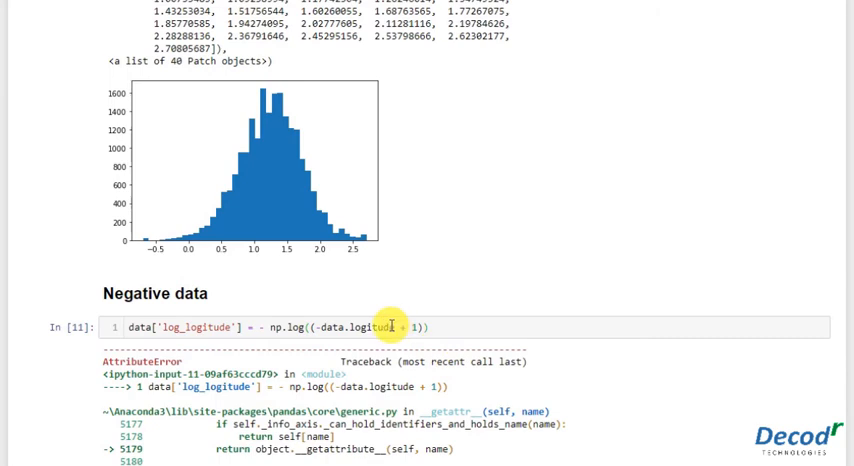
{"action": "scroll", "scroll_direction": "down", "scroll_amount": 3}
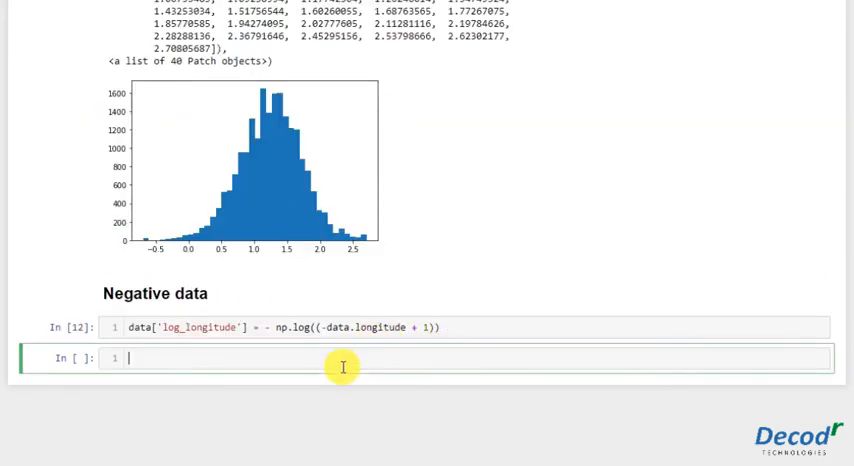
Run data.log_longitude to display its 20640 values around -4.8.
{"action": "type", "text": "data.log_longitude"}
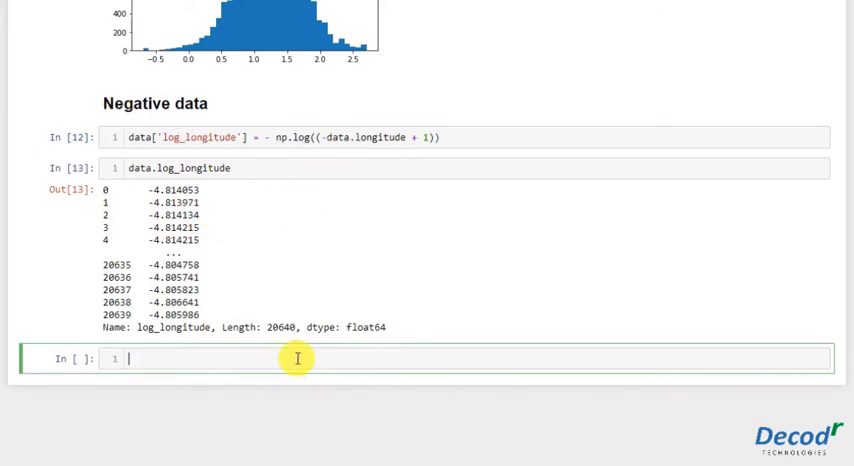
{"action": "mouse_move", "coordinate": [356, 264]}
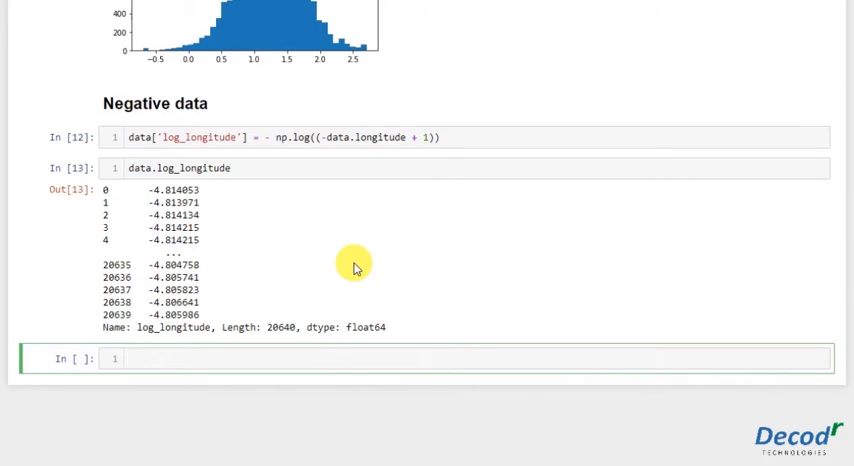
Run data['positive_log_long'] = np.log(data.longitude) without negation, yielding an invalid-value RuntimeWarning.
{"action": "type", "text": "daat"}
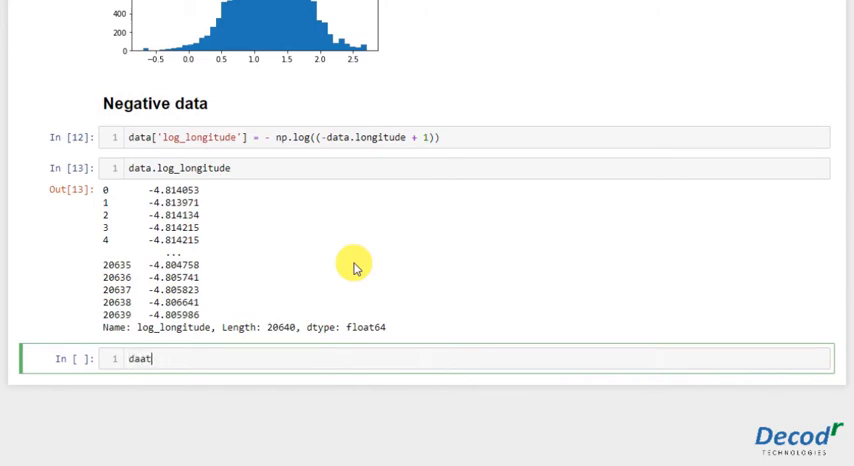
{"action": "key", "text": "Backspace"}
{"action": "type", "text": "ta."}
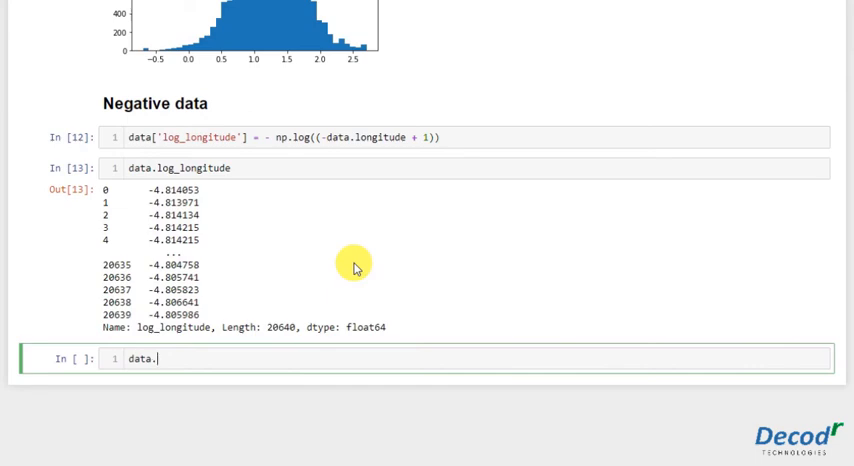
{"action": "type", "text": "[]"}
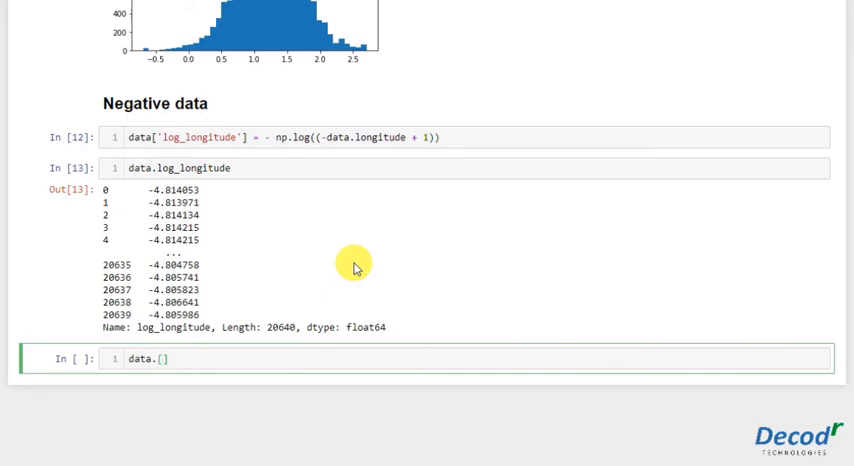
{"action": "type", "text": "positive_log_long'"}
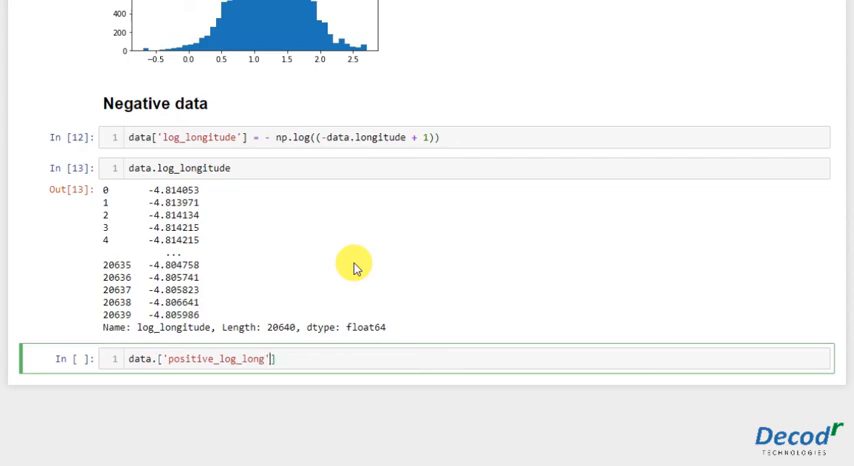
{"action": "type", "text": "= np.log(("}
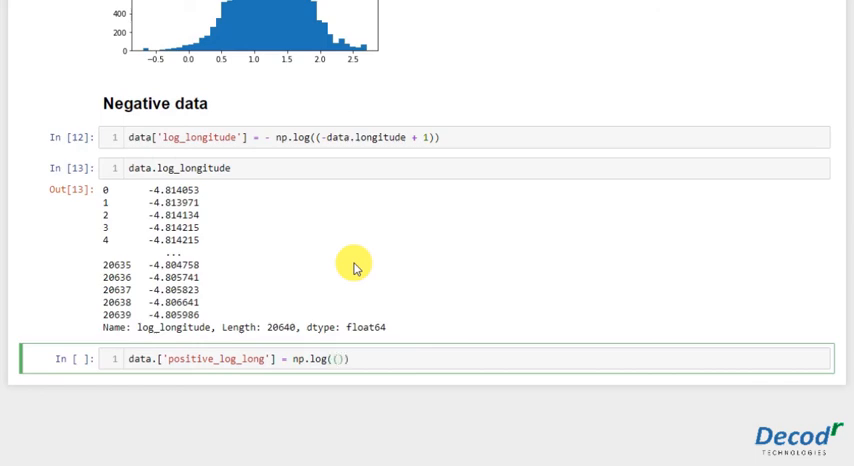
{"action": "type", "text": "data."}
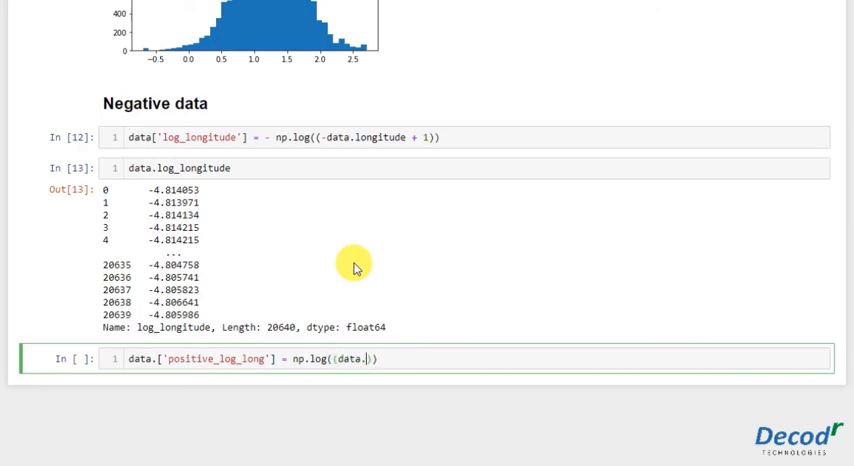
{"action": "type", "text": "longitude"}
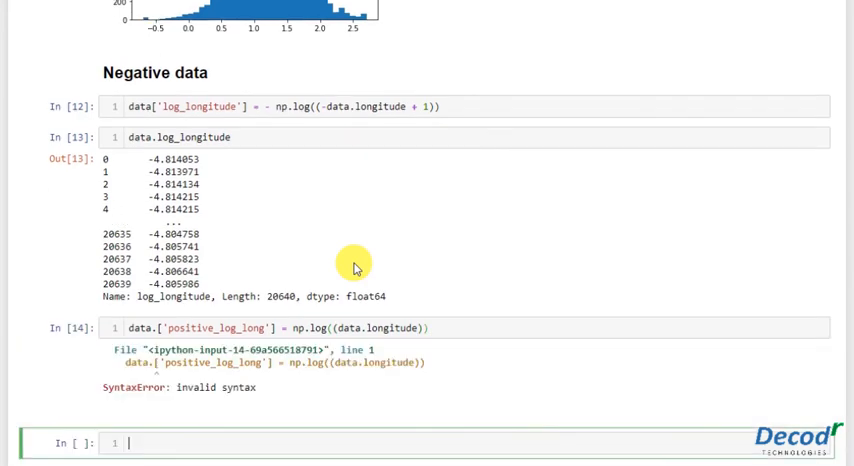
{"action": "scroll", "scroll_direction": "down", "scroll_amount": 3}
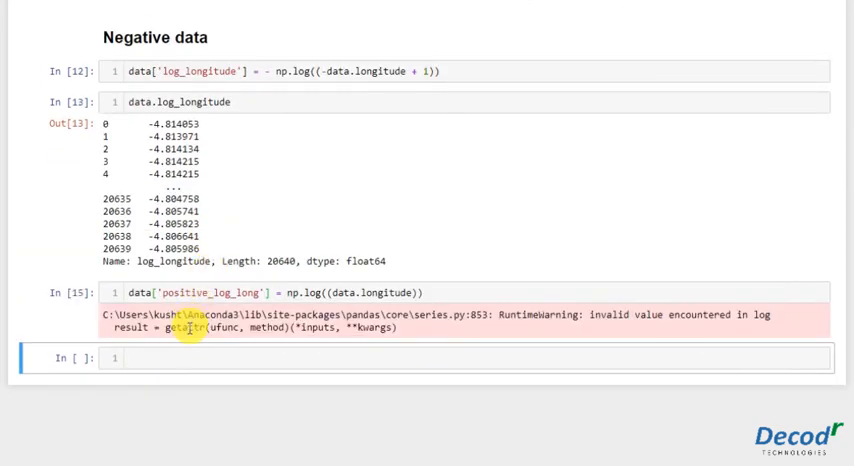
{"action": "left_click", "coordinate": [170, 358]}
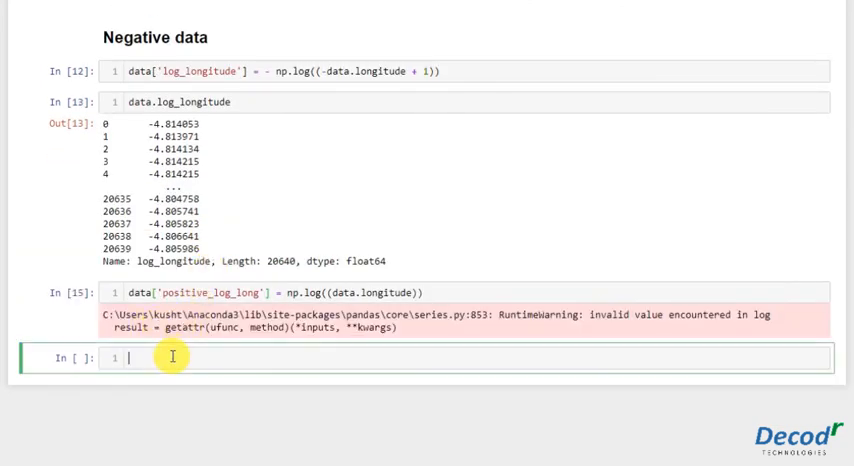
Show data.positive_log_long, revealing NaN in all 20640 rows, then scroll back toward the income histogram.
{"action": "type", "text": "data."}
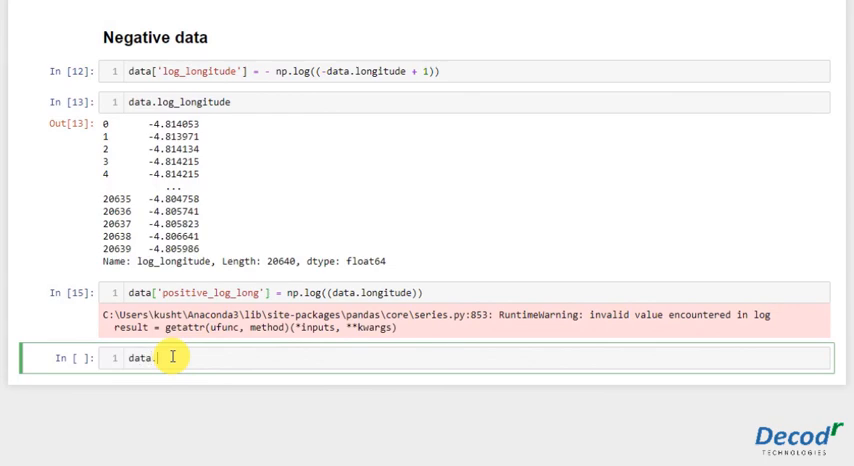
{"action": "type", "text": "positive"}
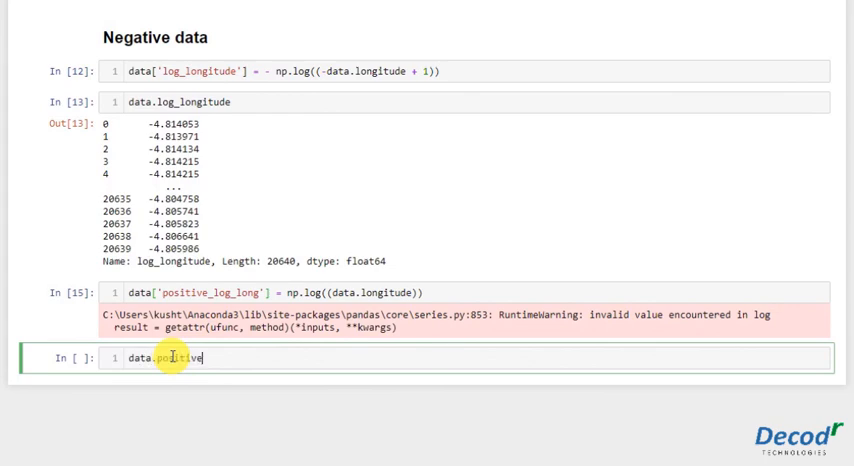
{"action": "type", "text": "_"}
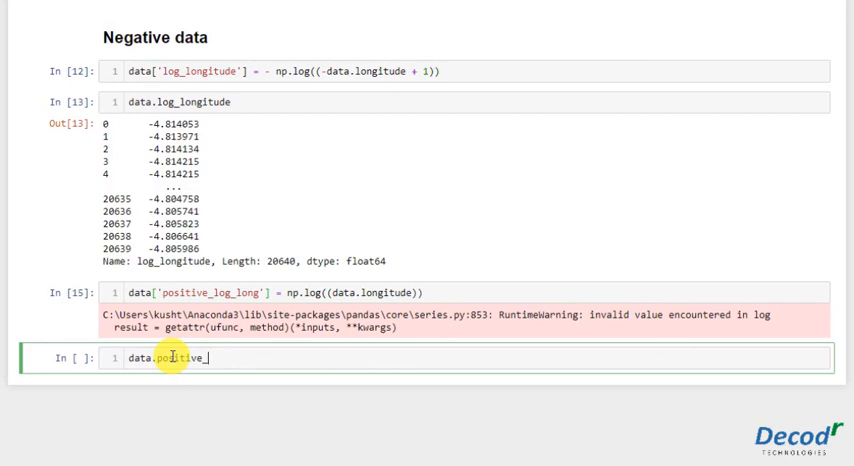
{"action": "type", "text": "lon"}
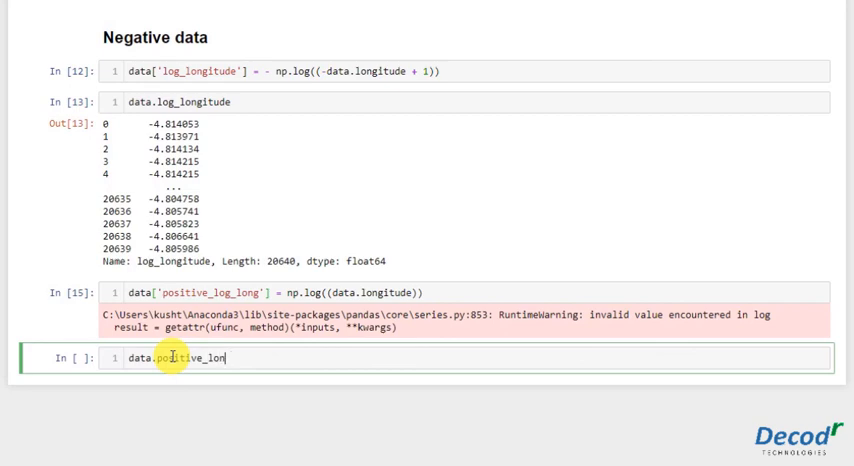
{"action": "type", "text": "g_long"}
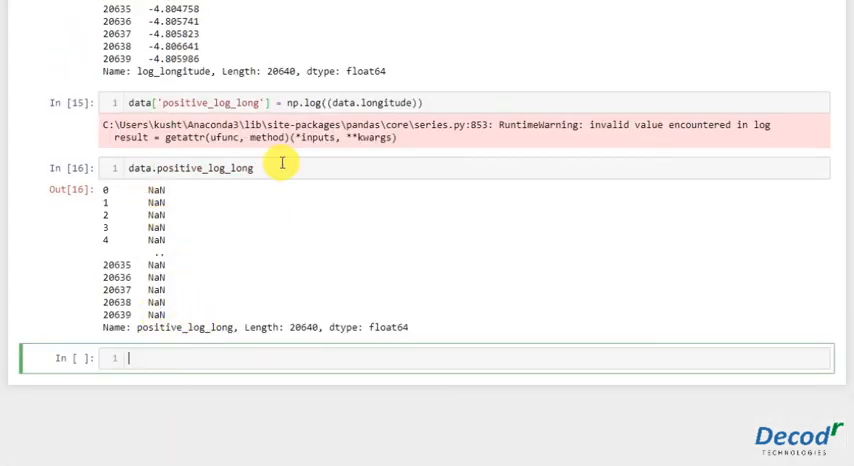
{"action": "scroll", "scroll_direction": "up", "scroll_amount": 3}
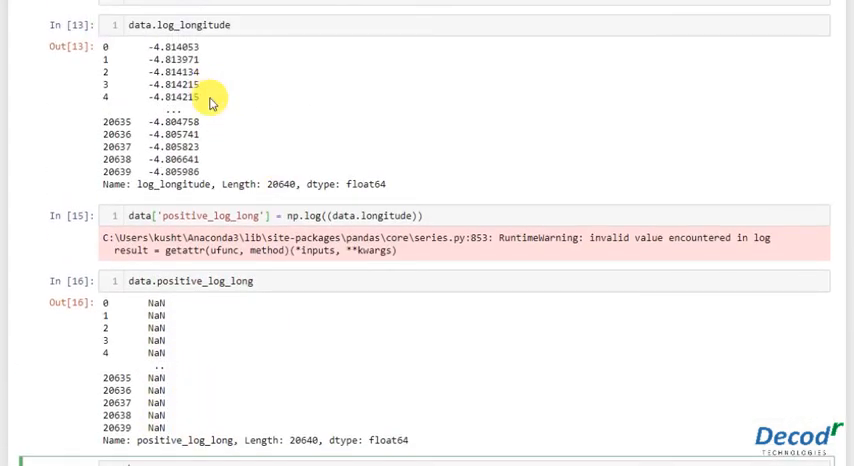
{"action": "scroll", "scroll_direction": "down", "scroll_amount": 3}
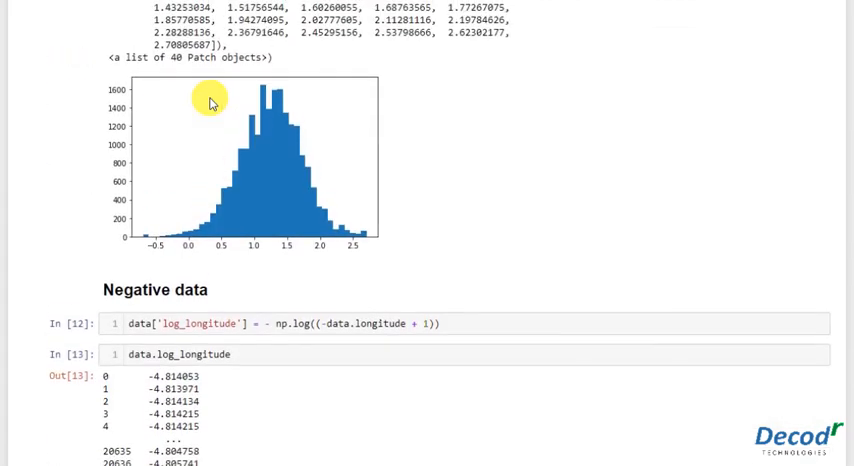